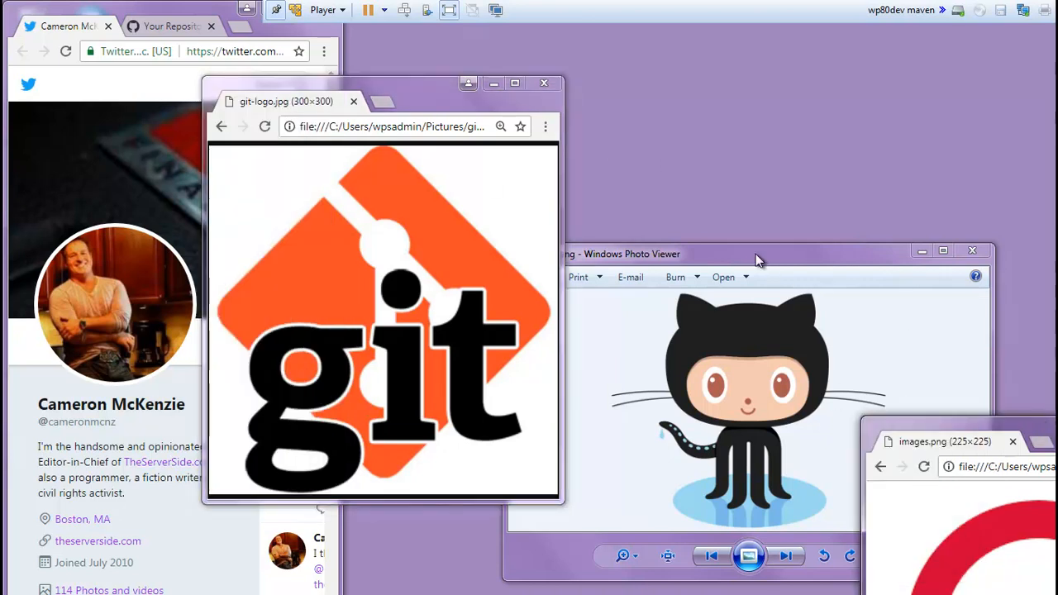
Read the TheServerSide git reset hard article, then switch to the GitHub repositories tab
click(744, 254)
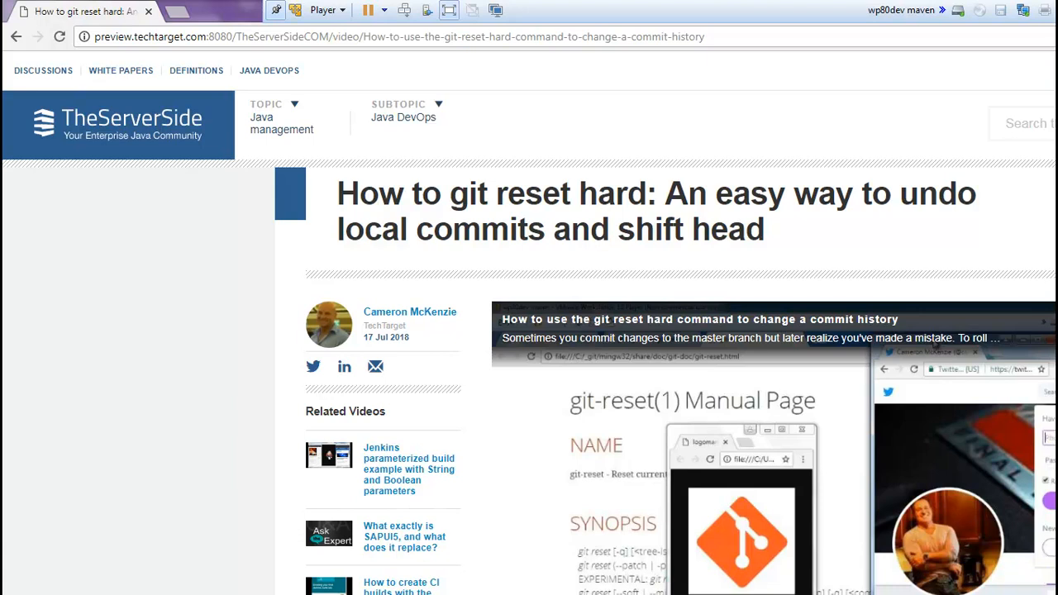
scroll(down, 3)
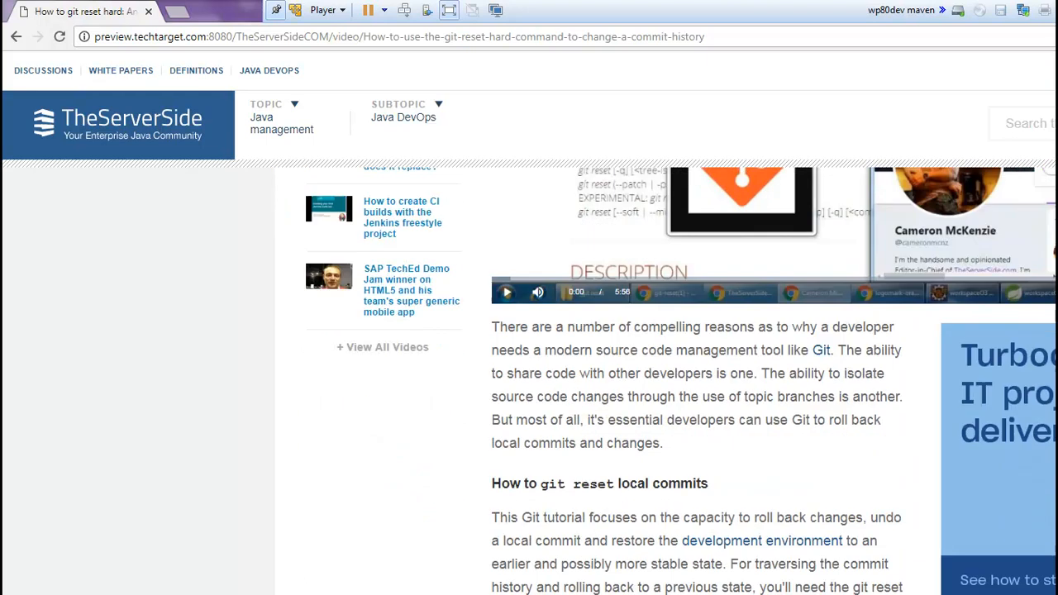
scroll(down, 3)
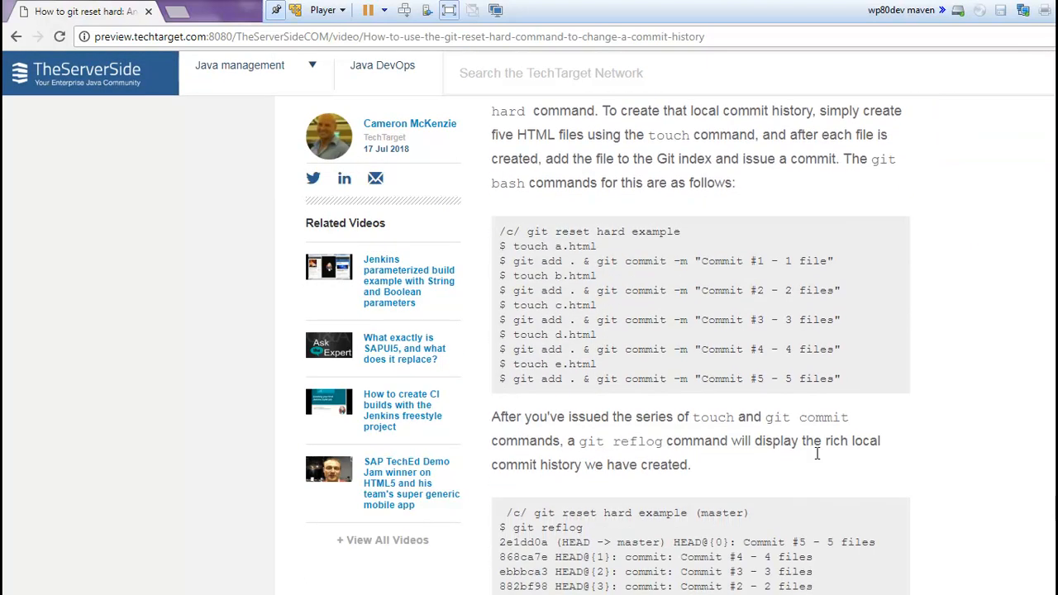
mouse_move(1025, 531)
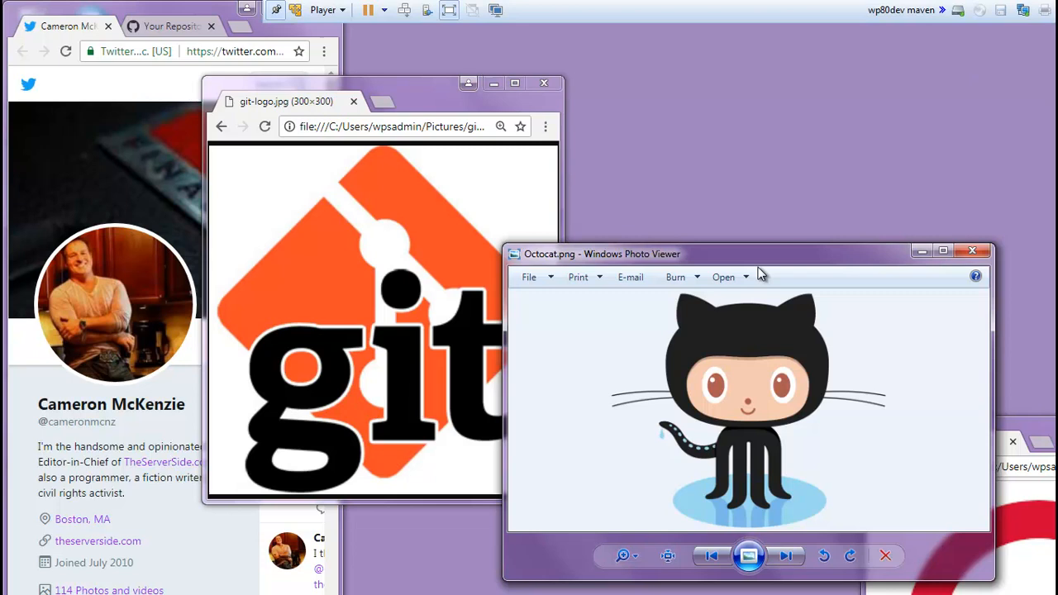
click(169, 26)
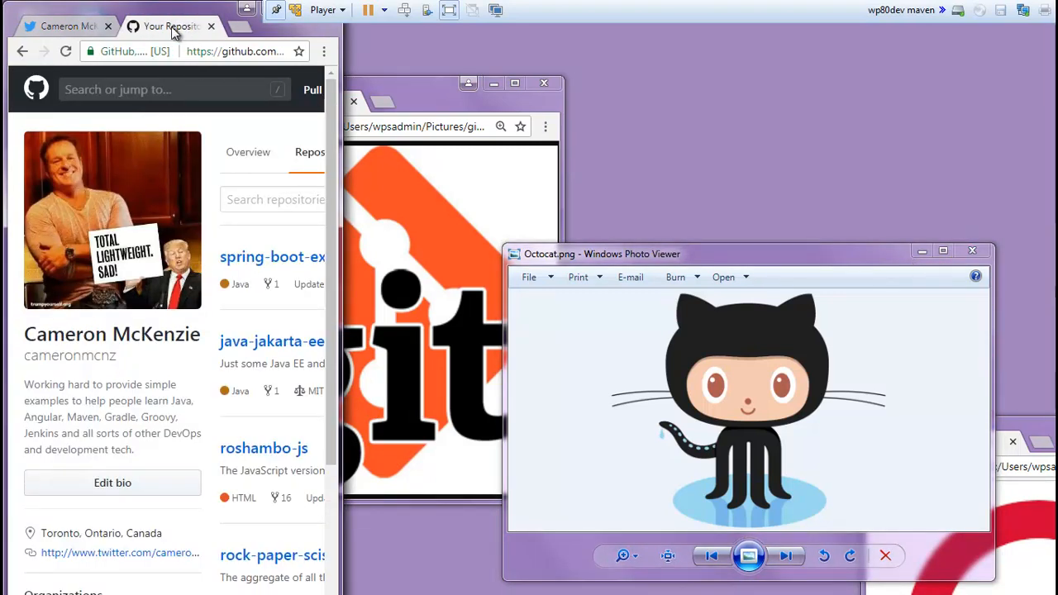
click(314, 51)
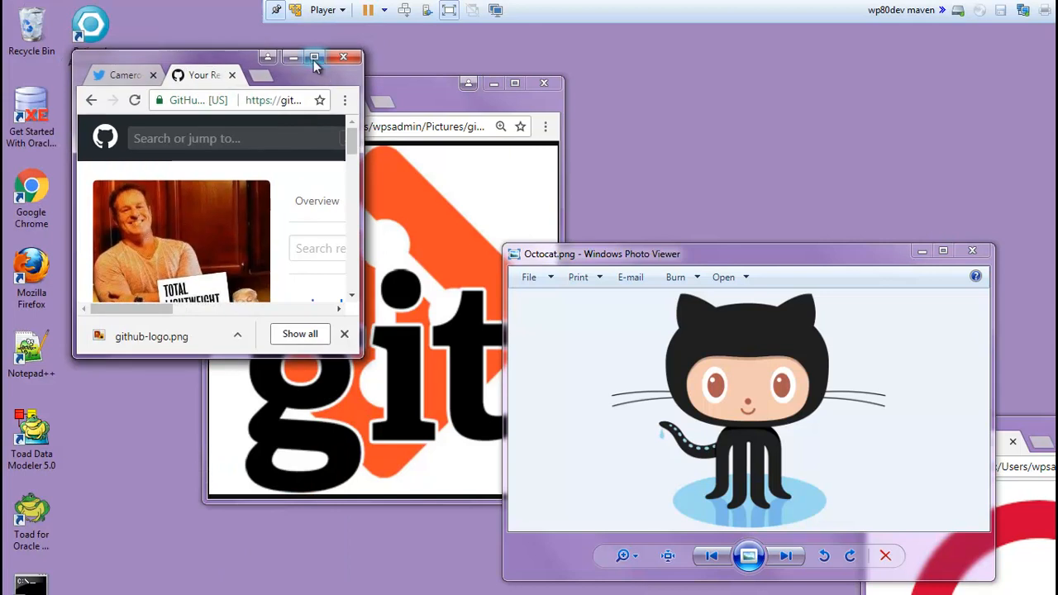
Create public repository git-reset-explained with README, Java .gitignore and MIT license
click(315, 57)
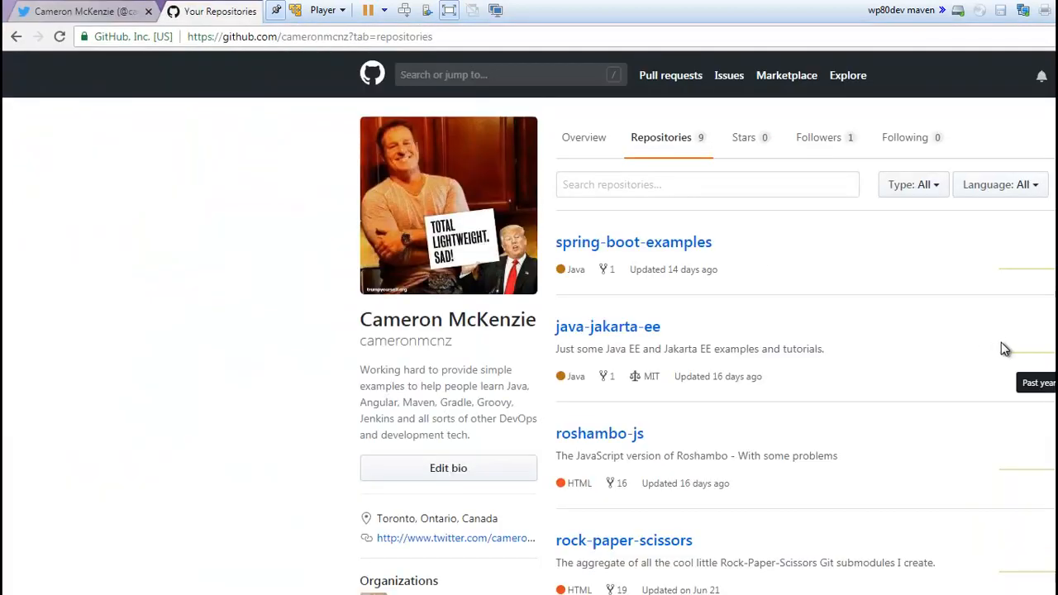
click(1043, 76)
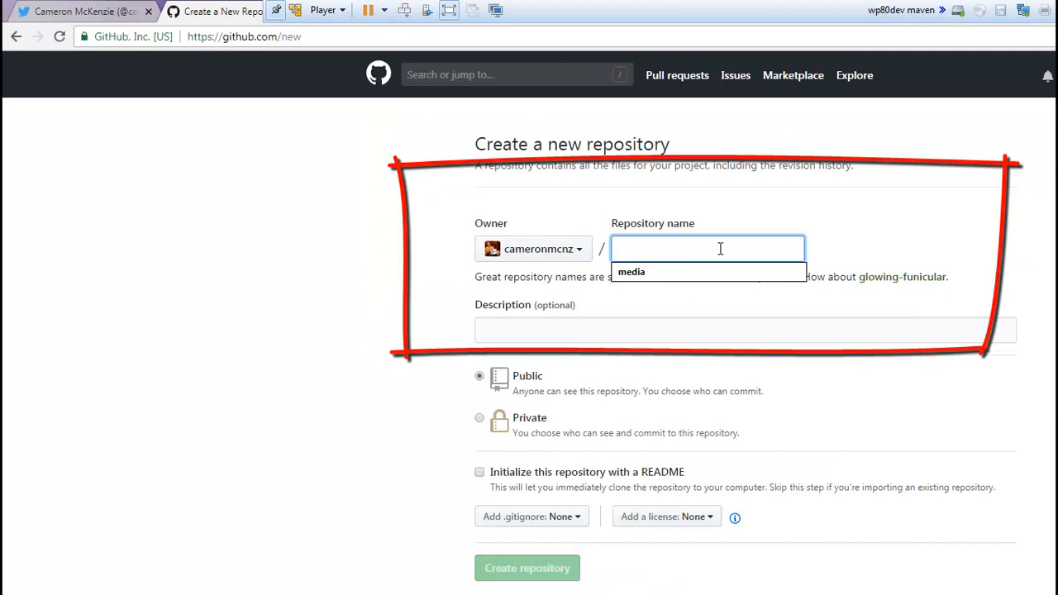
text(git-reset-ex)
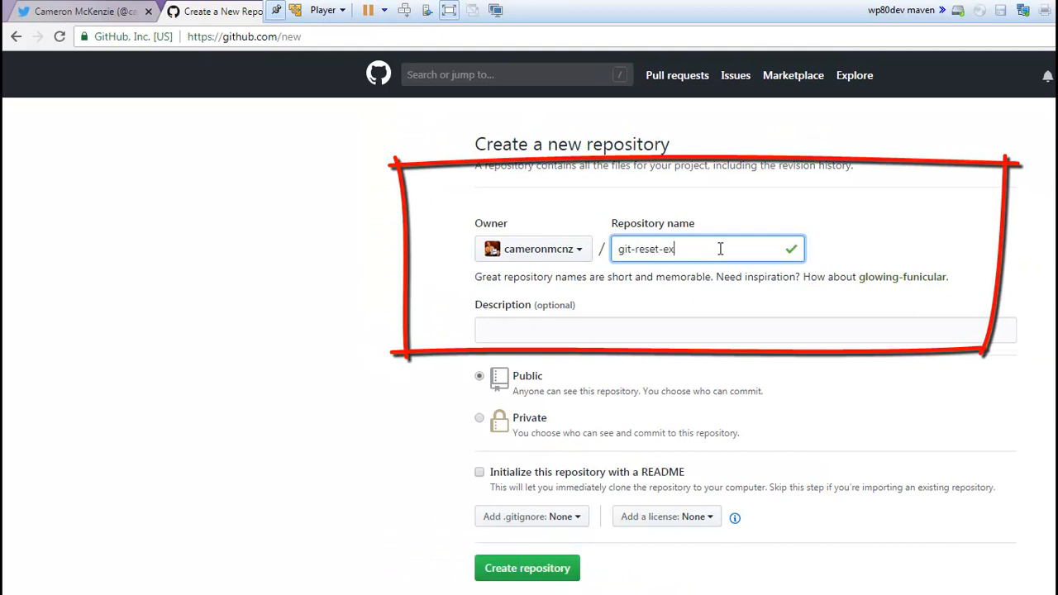
text(plained)
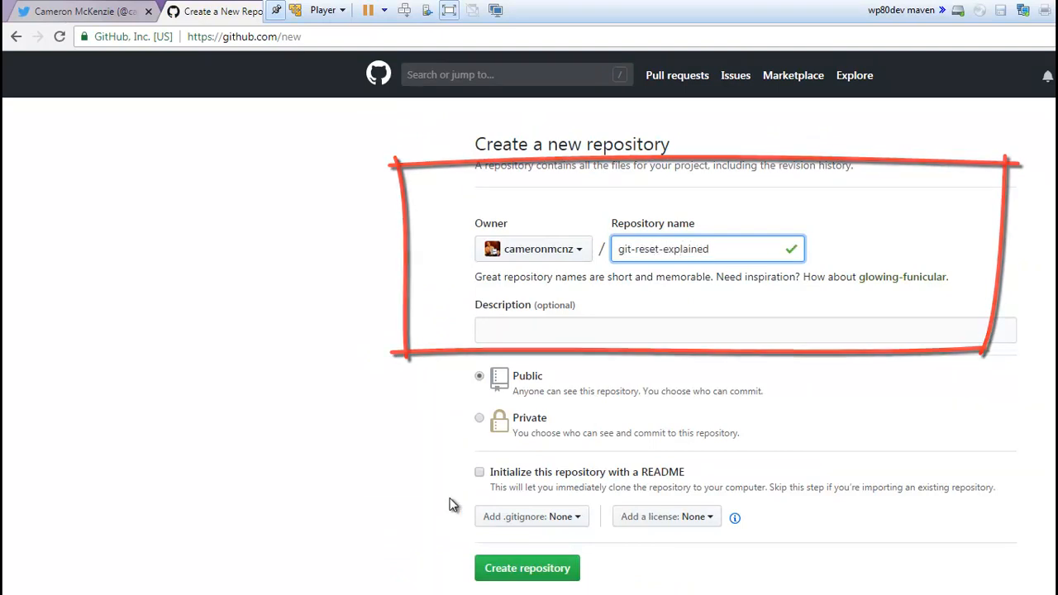
click(480, 473)
text(java)
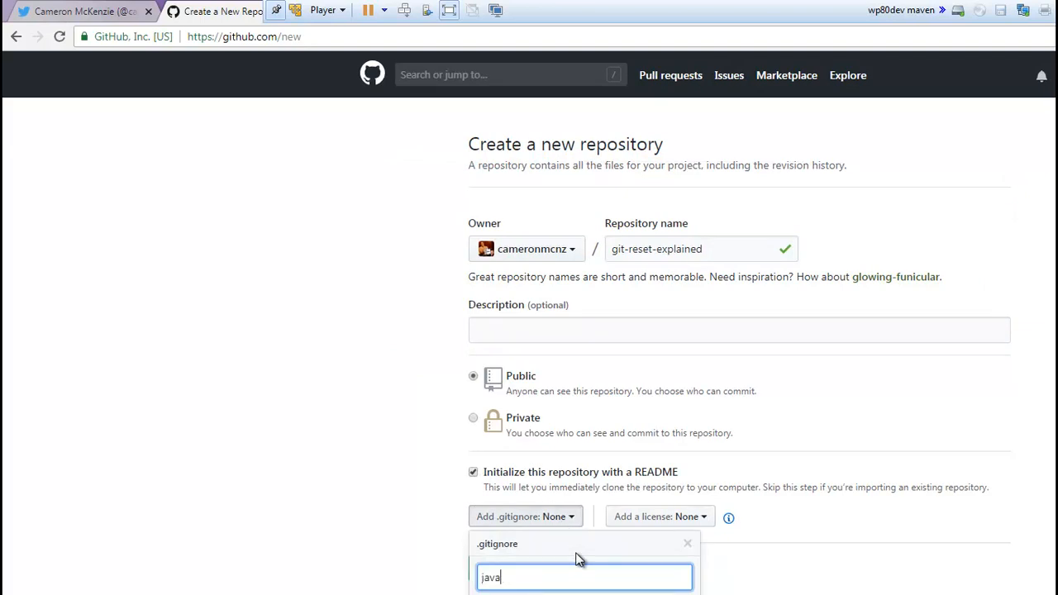
click(656, 515)
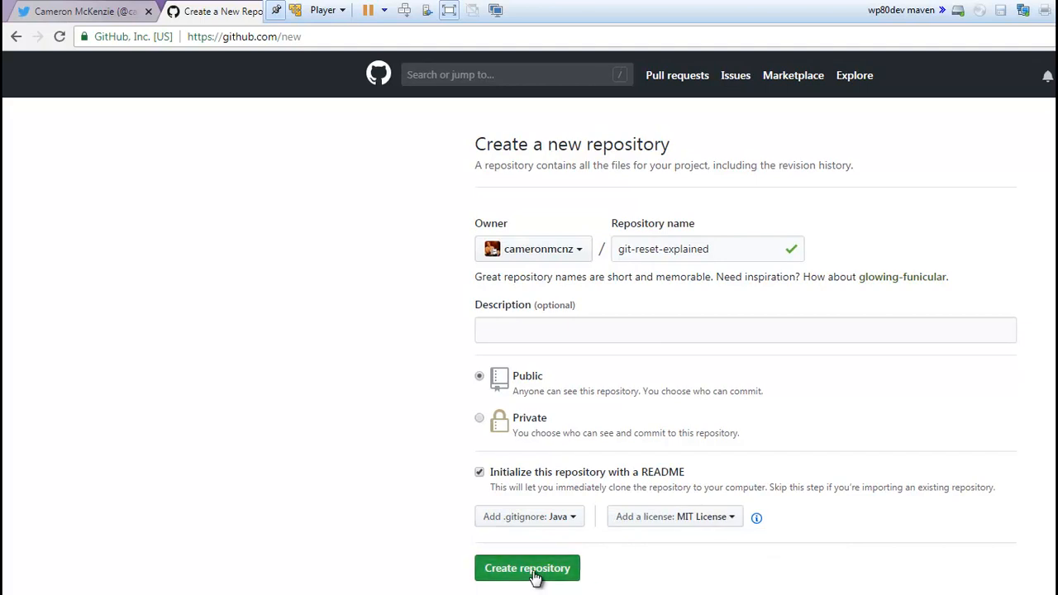
click(527, 568)
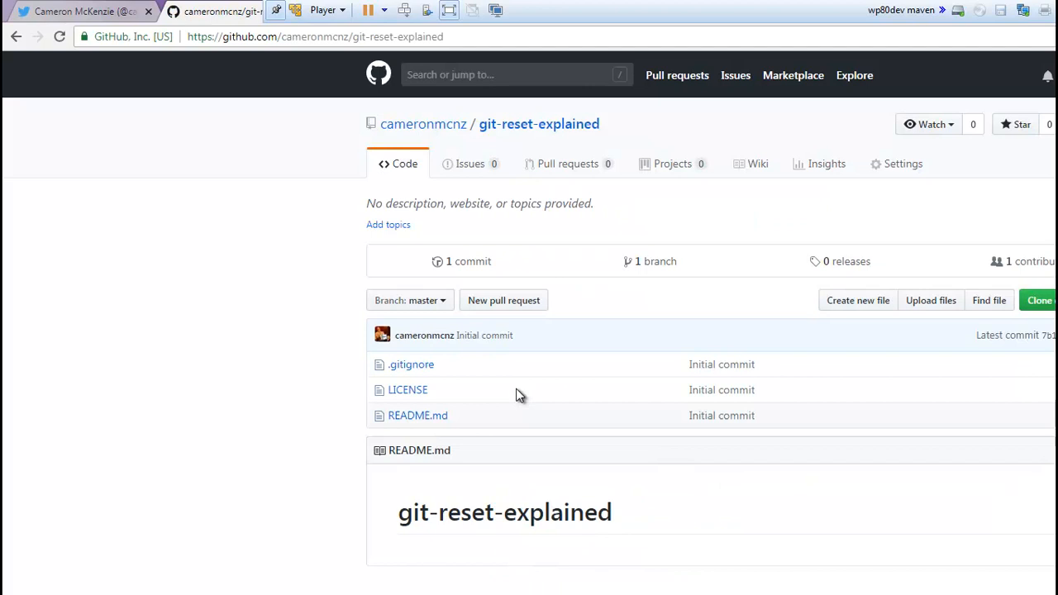
mouse_move(1050, 346)
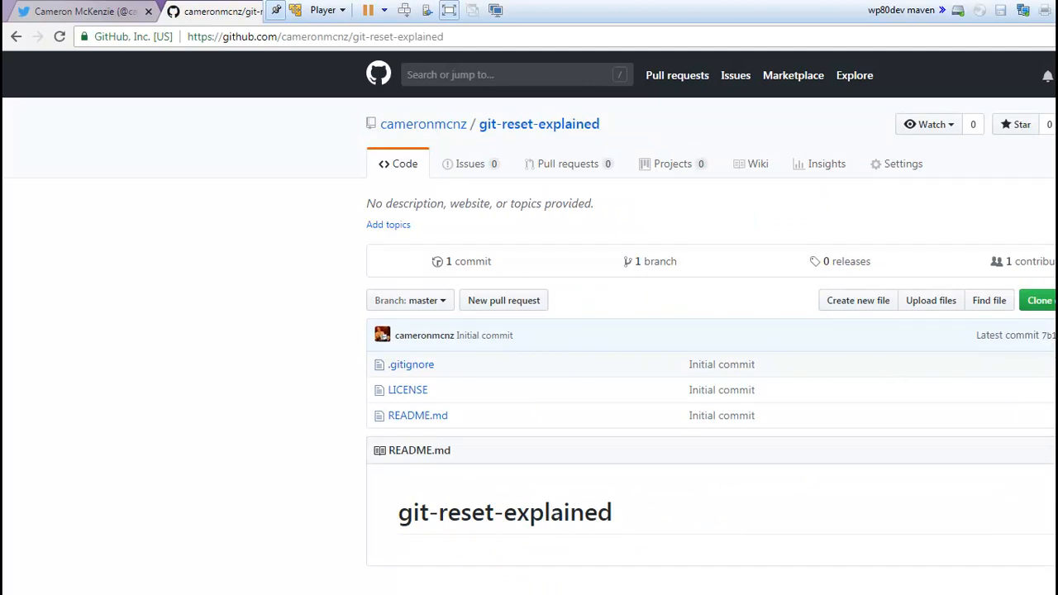
click(1040, 301)
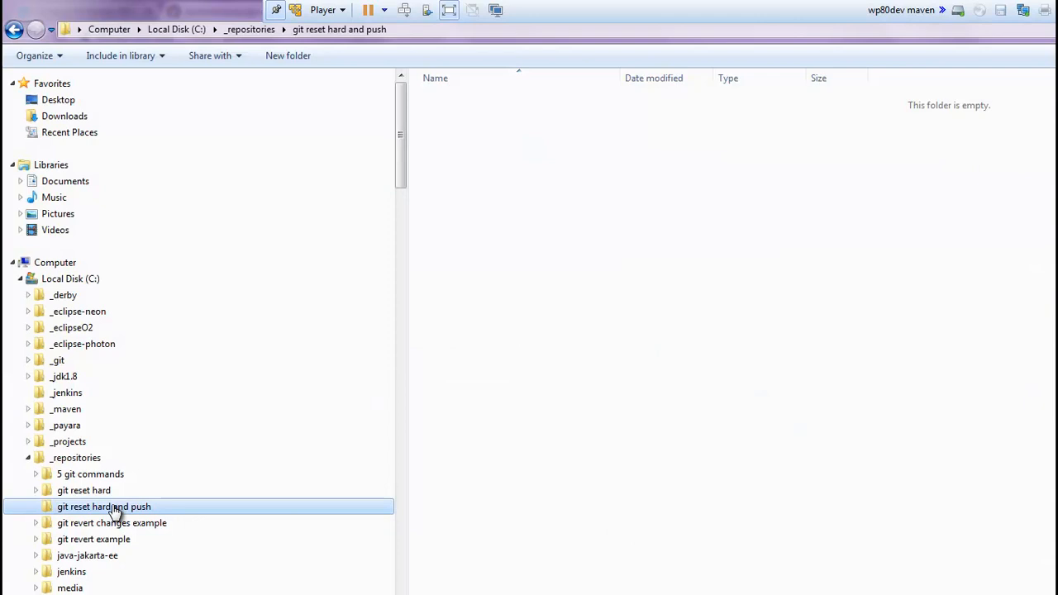
mouse_move(209, 545)
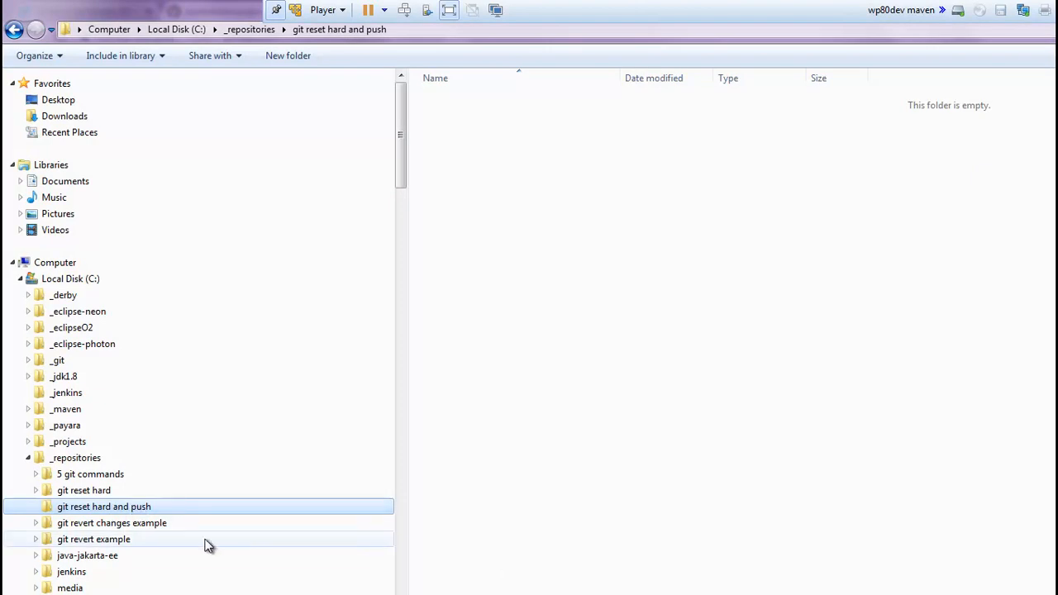
Launch Git Bash Here in the empty 'git reset hard and push' folder
right_click(492, 207)
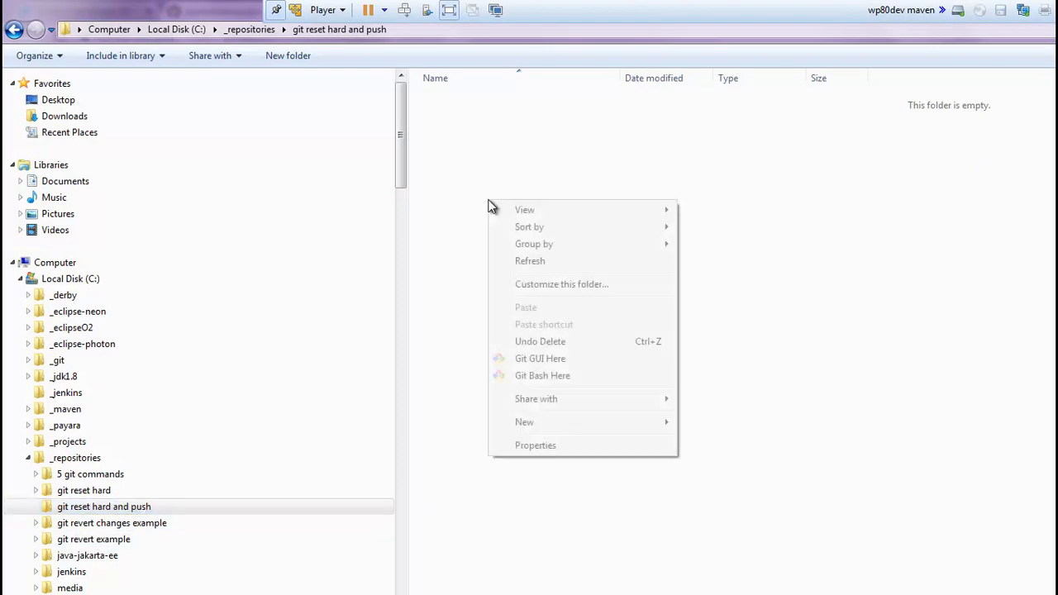
click(542, 375)
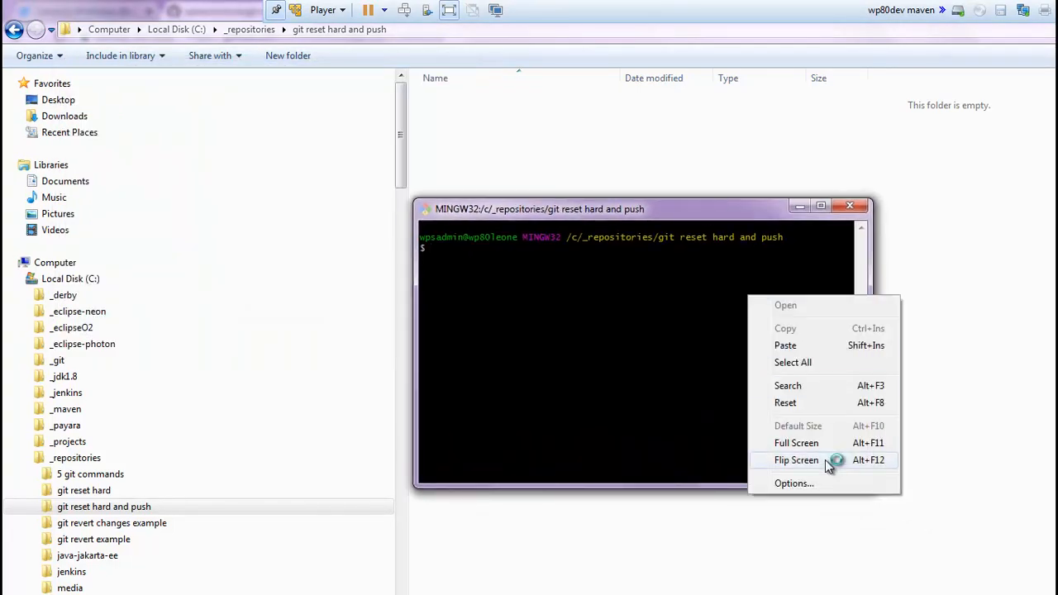
Set the terminal font to 16-point Lucida Console and save the options
click(794, 483)
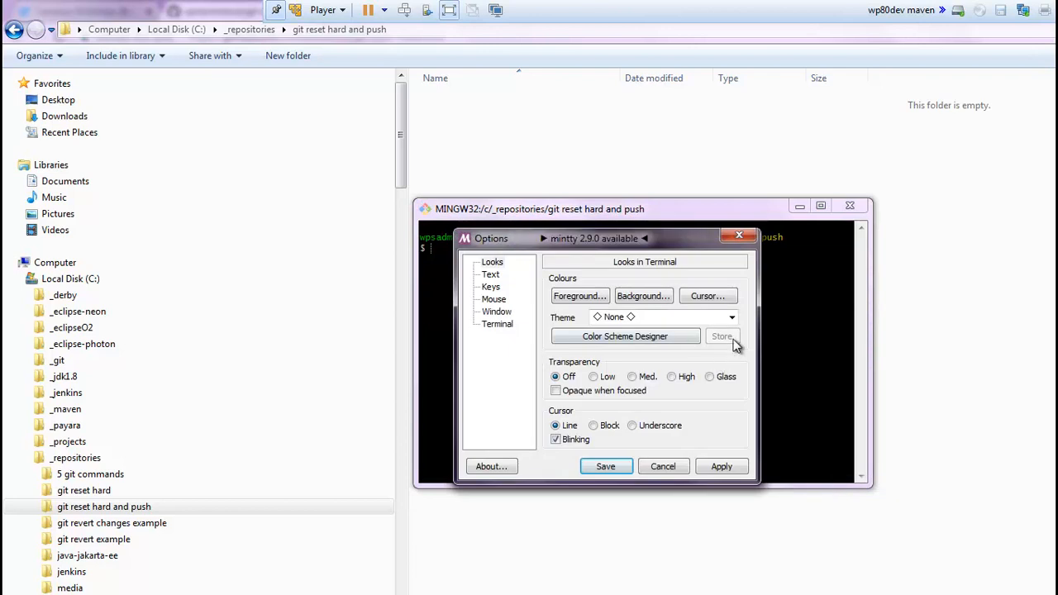
click(491, 273)
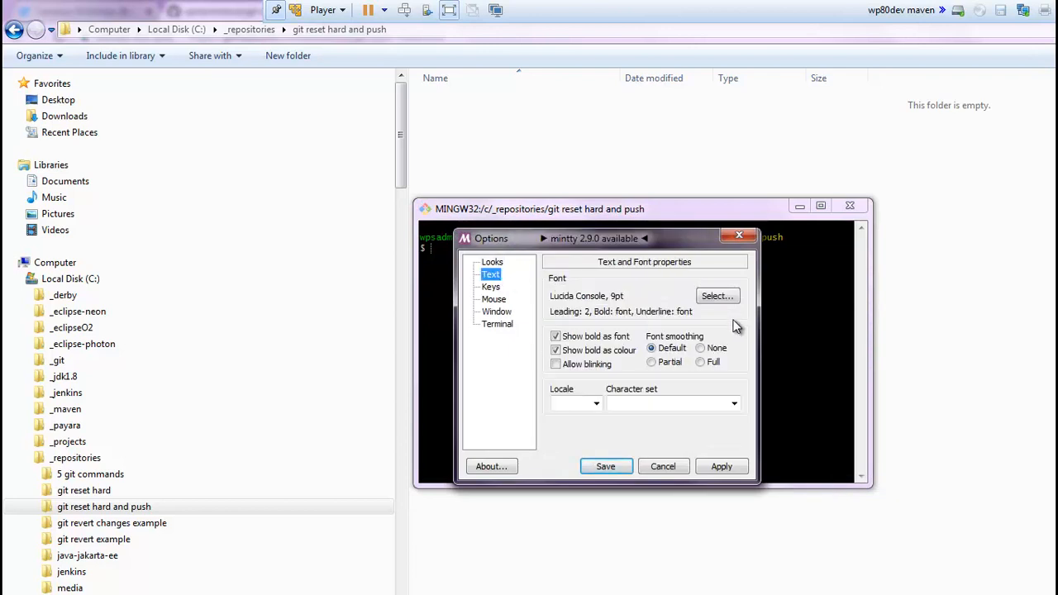
click(716, 296)
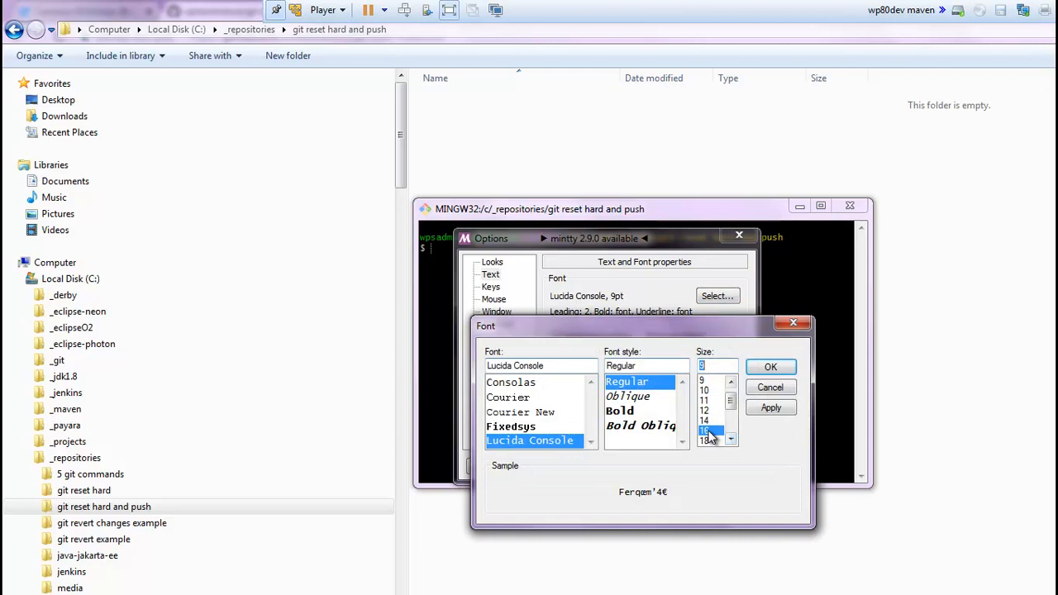
click(770, 367)
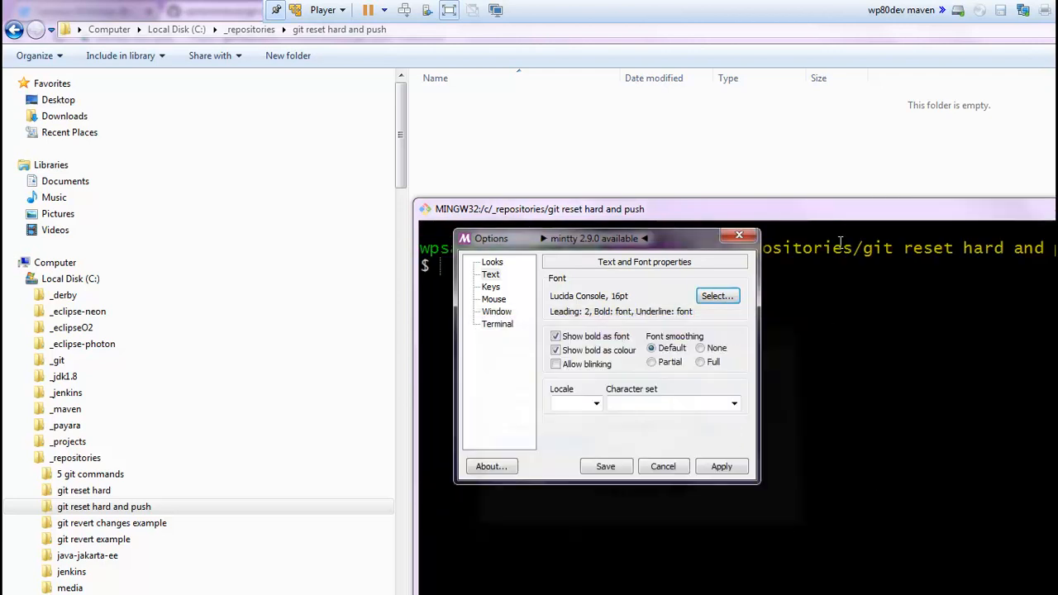
click(663, 467)
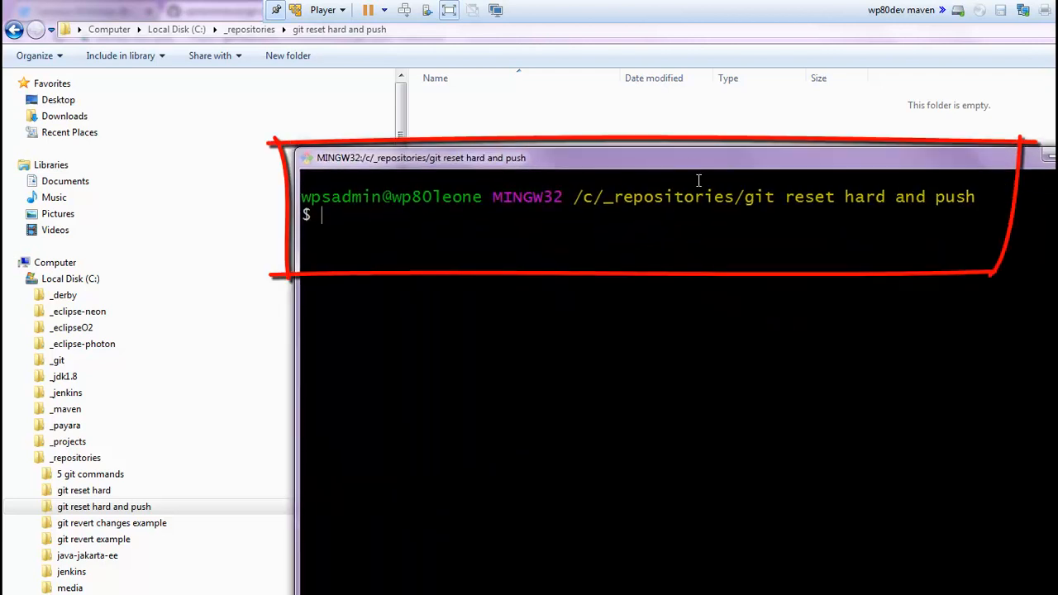
text(git clone)
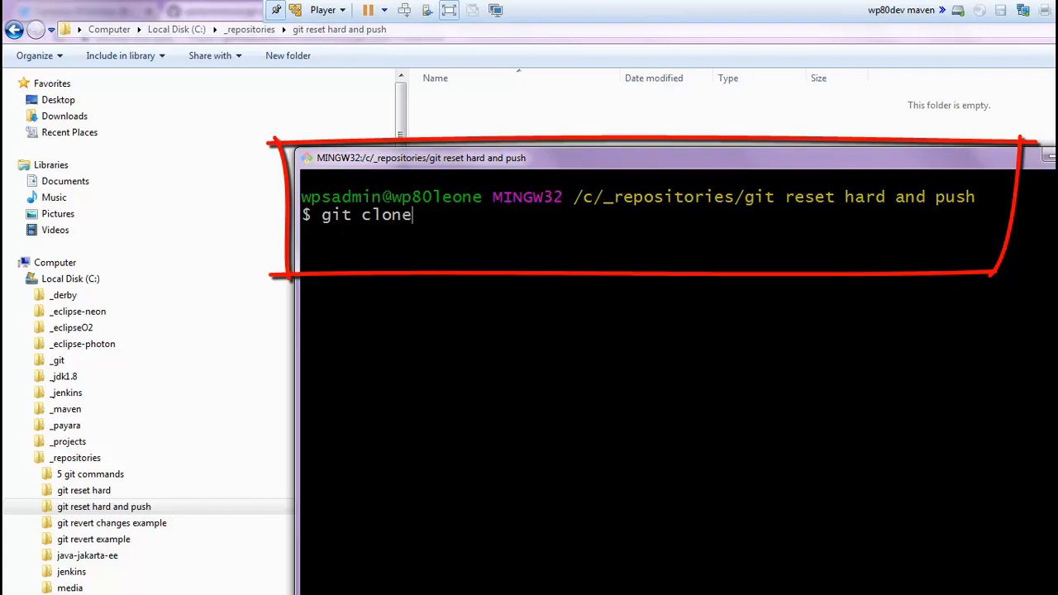
right_click(538, 314)
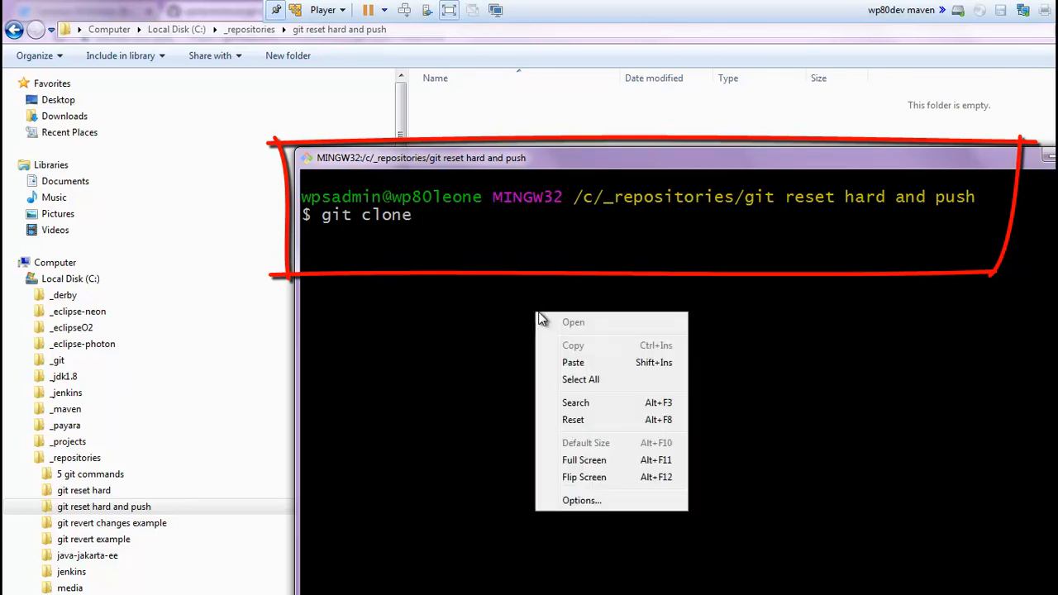
click(573, 362)
text(ls)
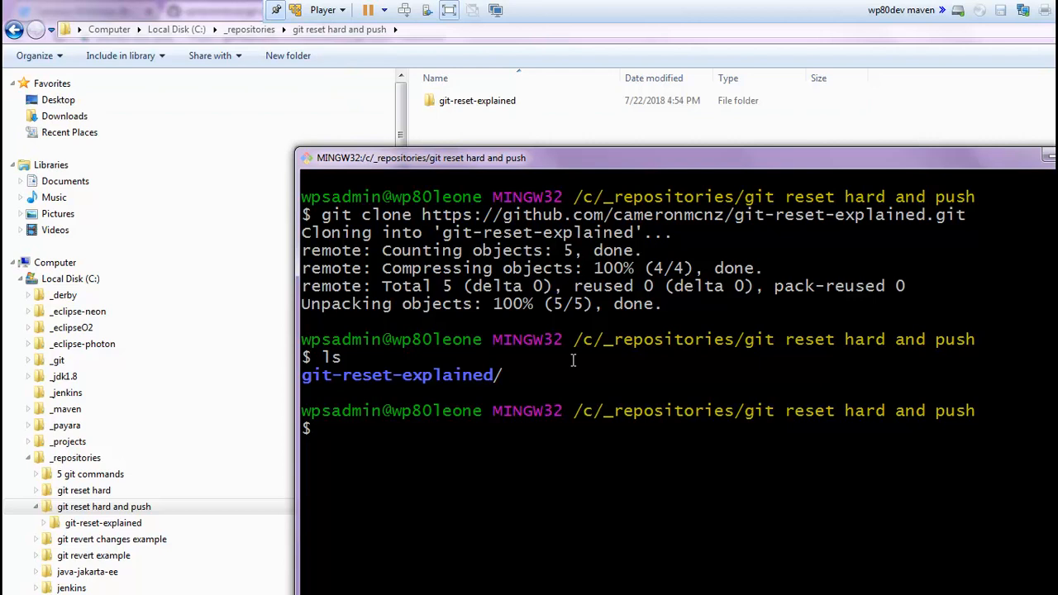
mouse_move(533, 452)
text(cd git*)
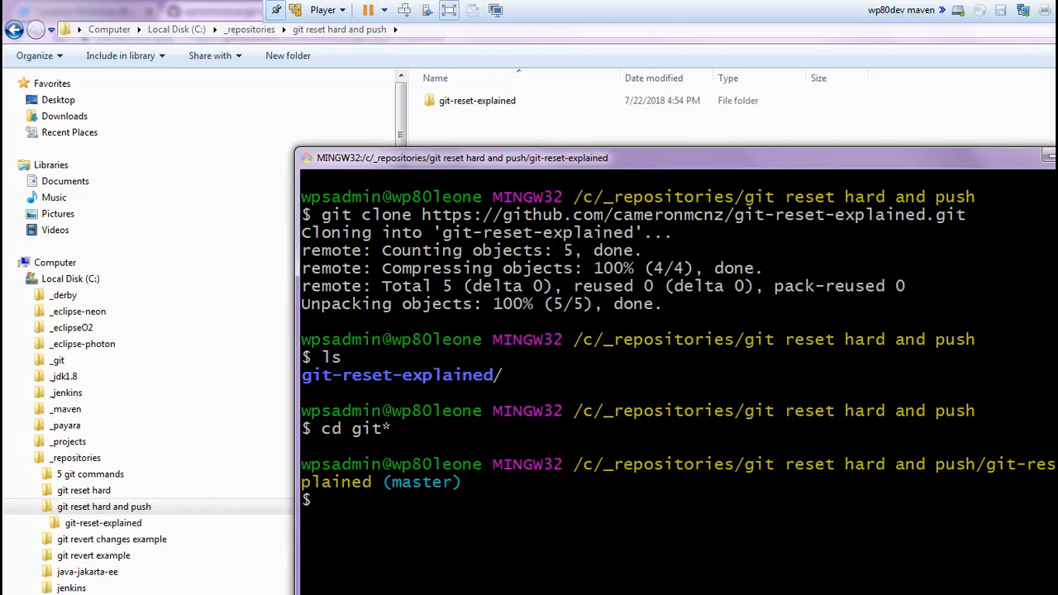
mouse_move(834, 488)
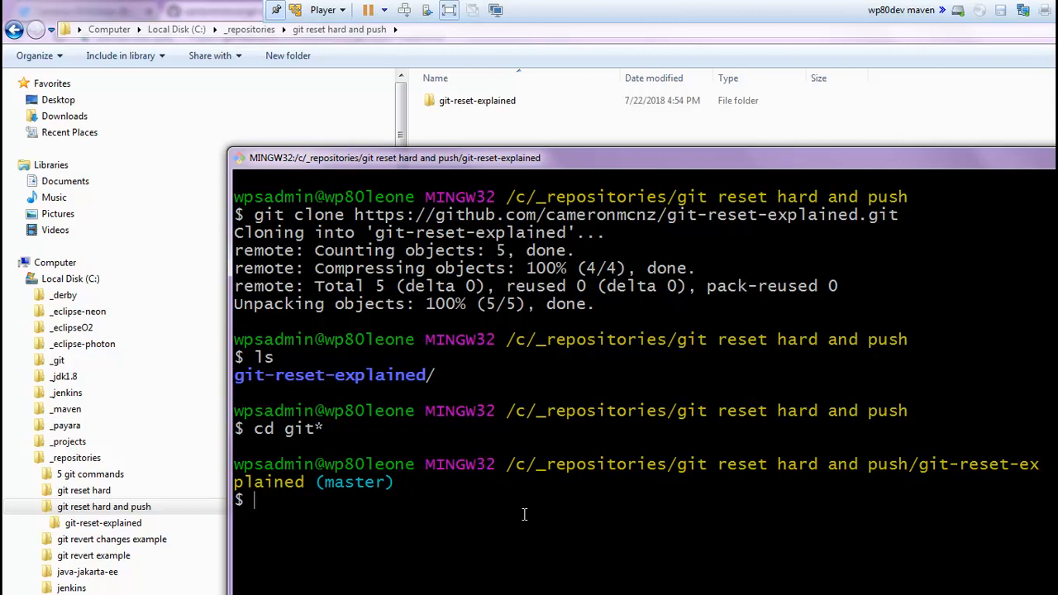
Create alpha.html and commit it as "Local commit #1"
text(touc)
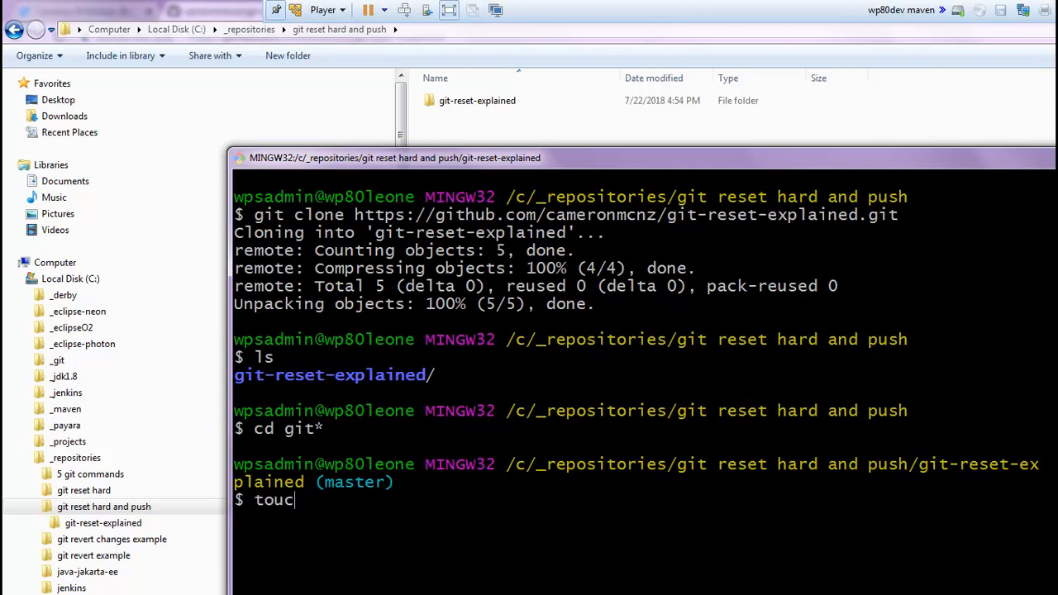
text(h alpha.)
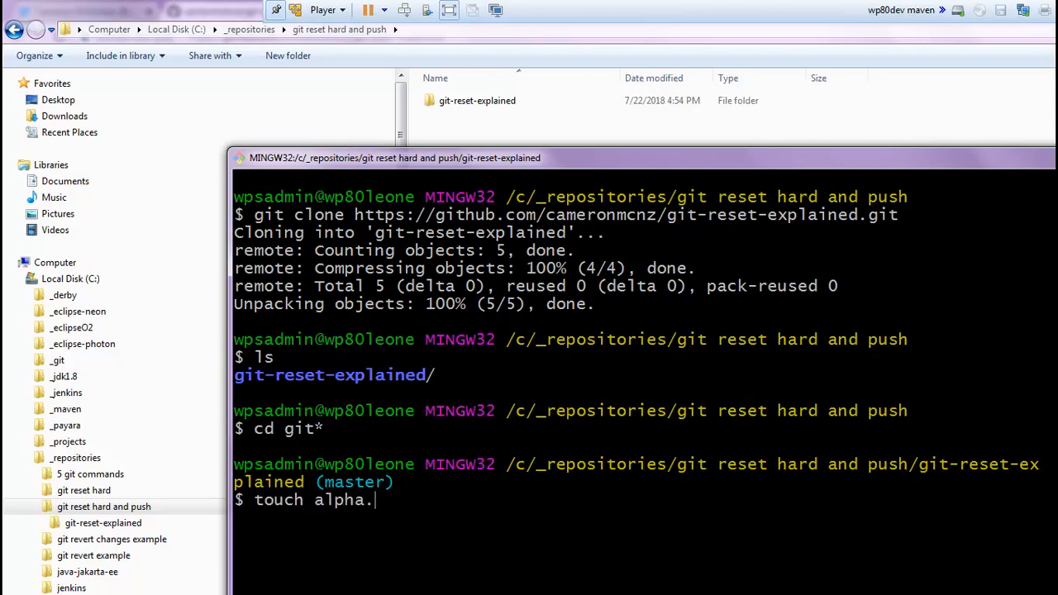
text(html)
text(git)
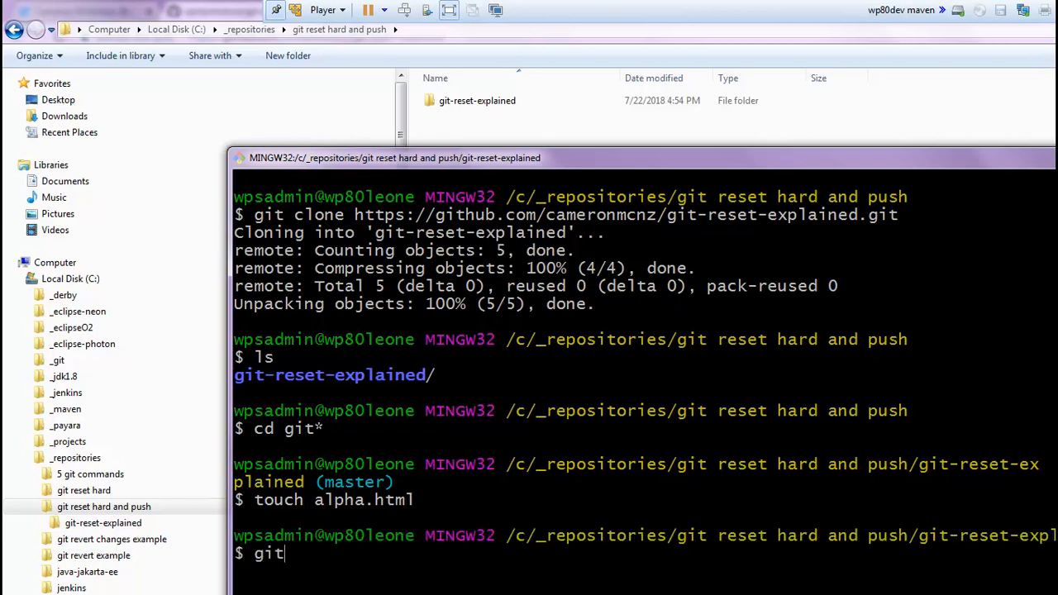
text(add .)
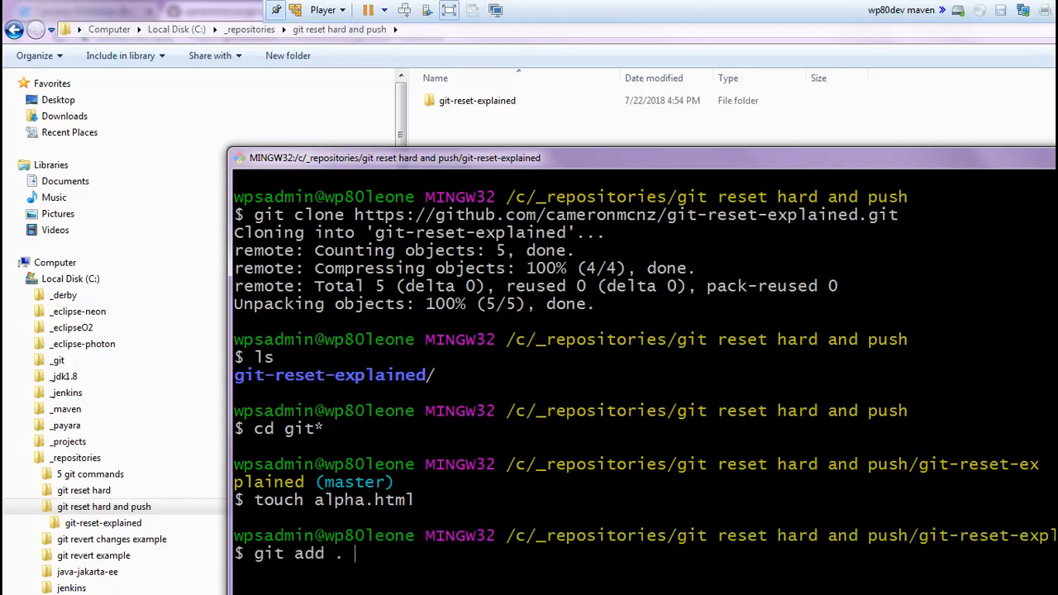
text(&)
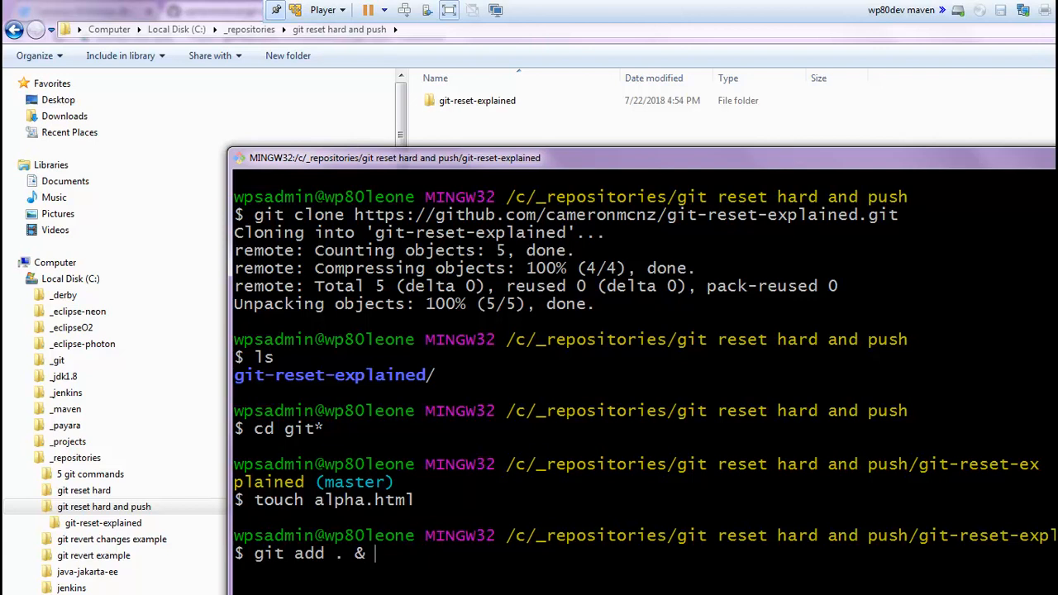
text(git commit -m)
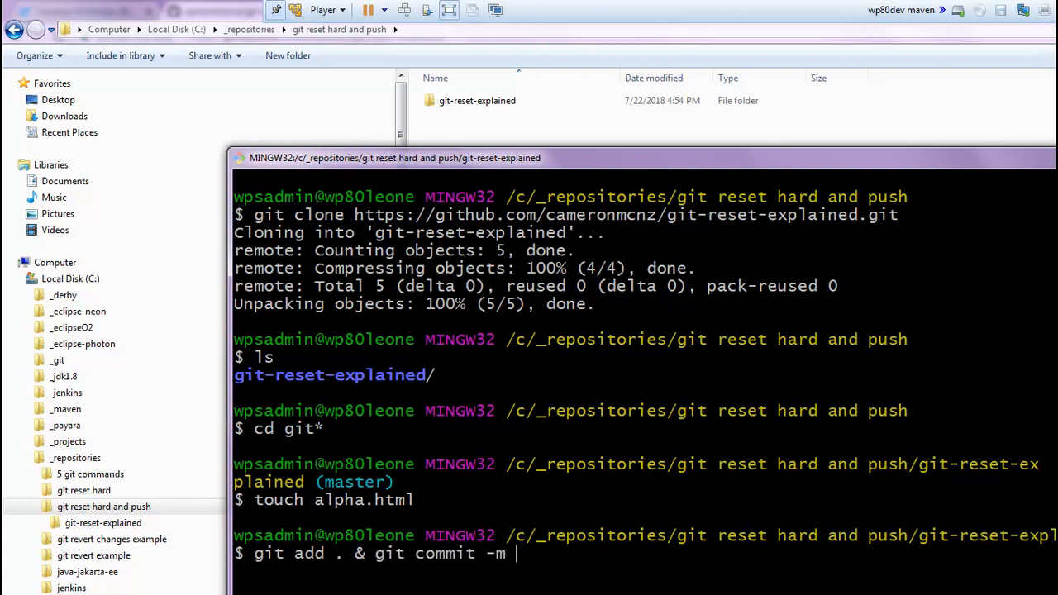
text("Local c)
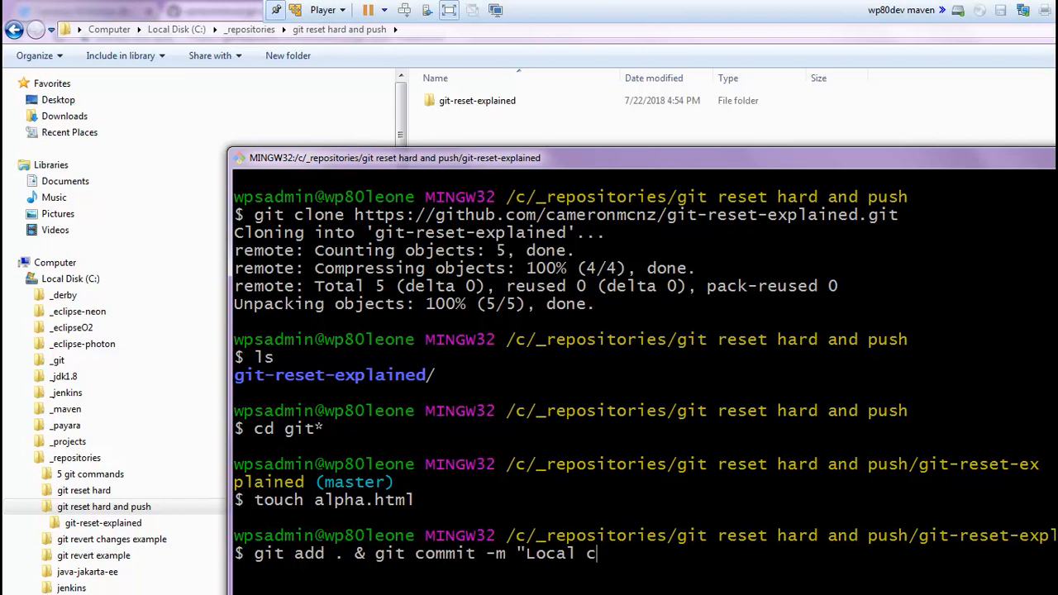
text(ommit)
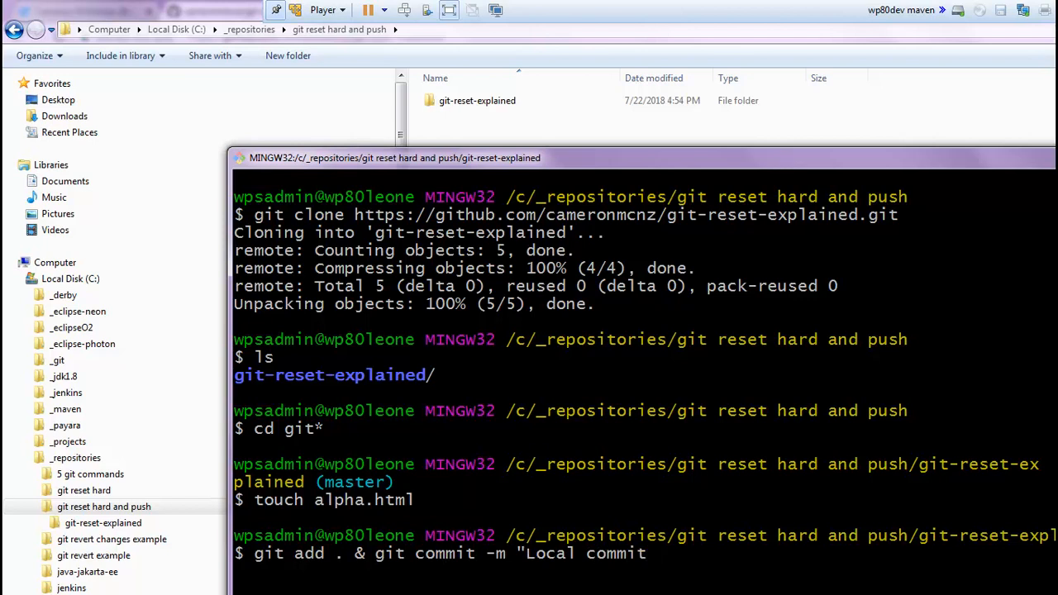
text(#1)
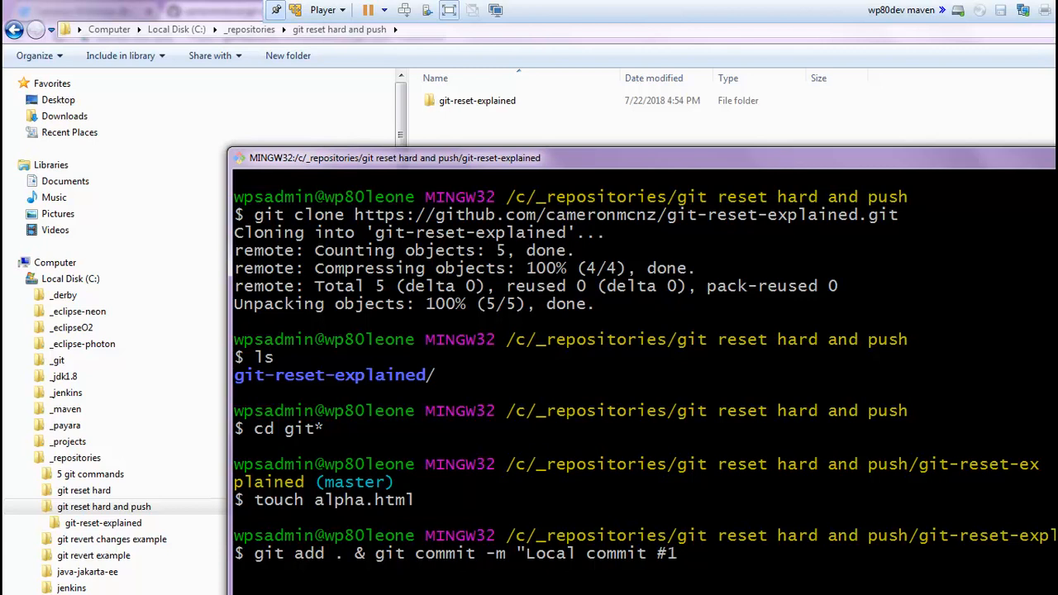
text(")
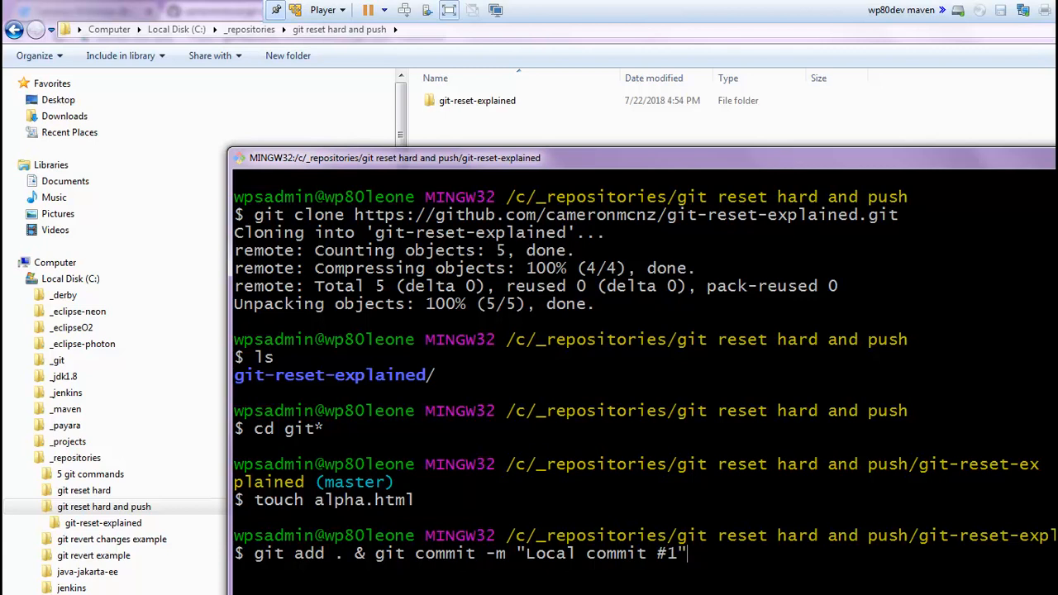
mouse_move(8, 437)
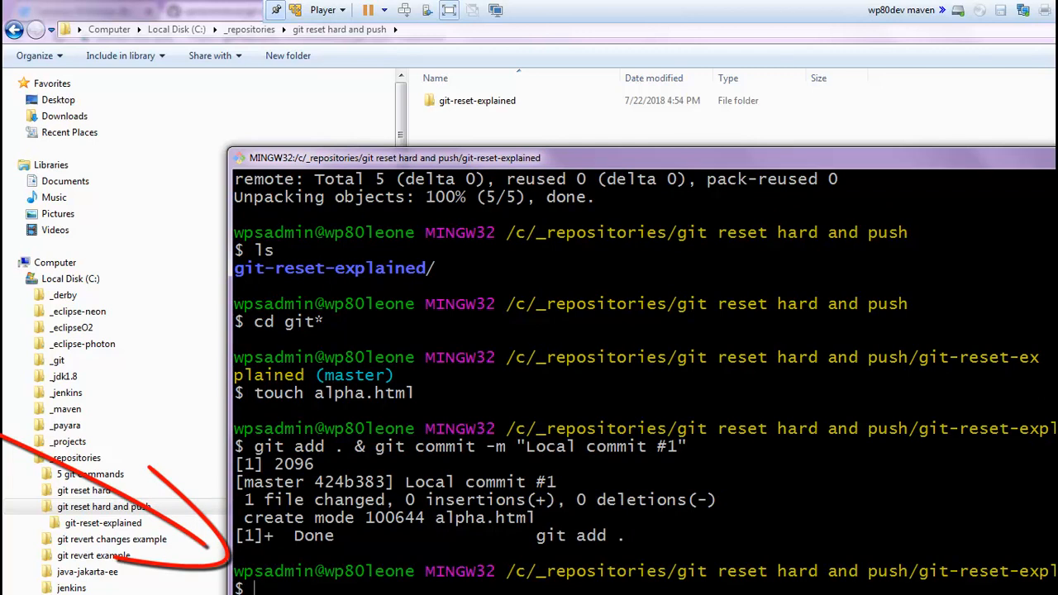
Create beta.html and charlie.html, committing them as "Local commit #2" and "#3"
text(touch alpha.)
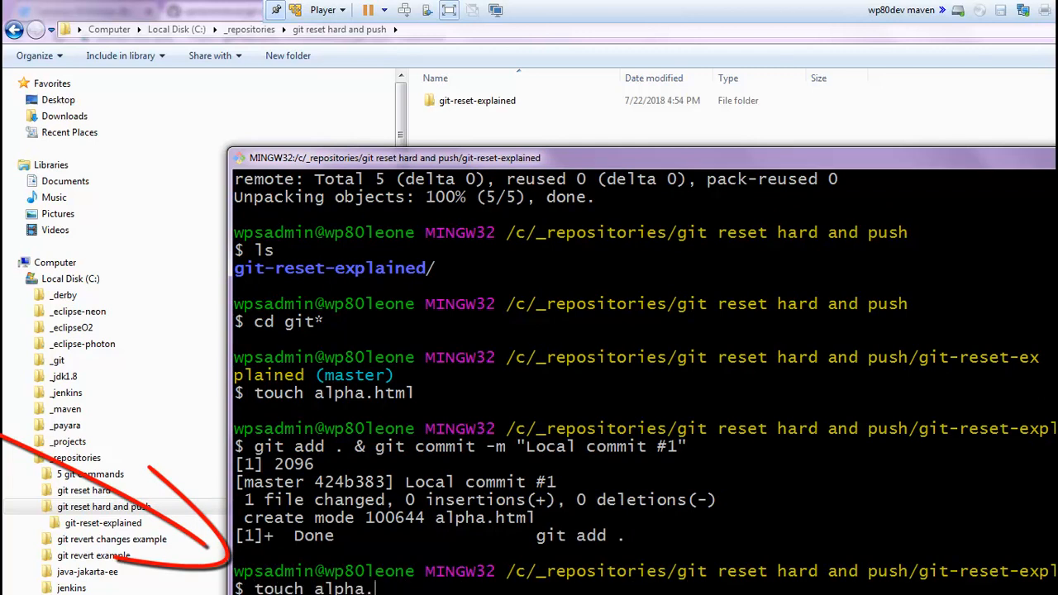
text(beta)
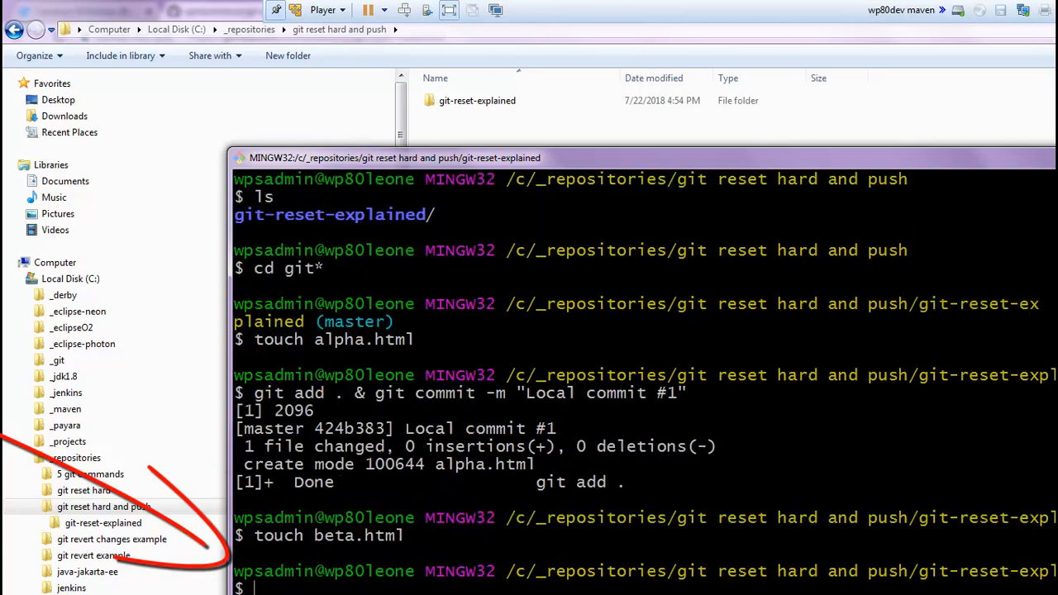
text(git add . & git commit -m "Local commit #2")
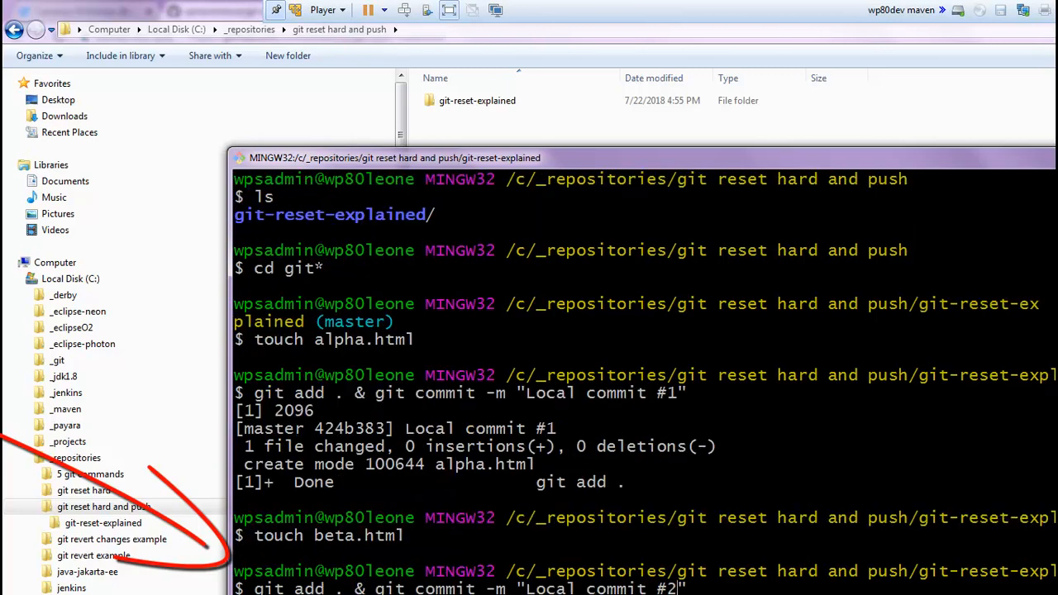
scroll(down, 3)
text(touch charlie.html)
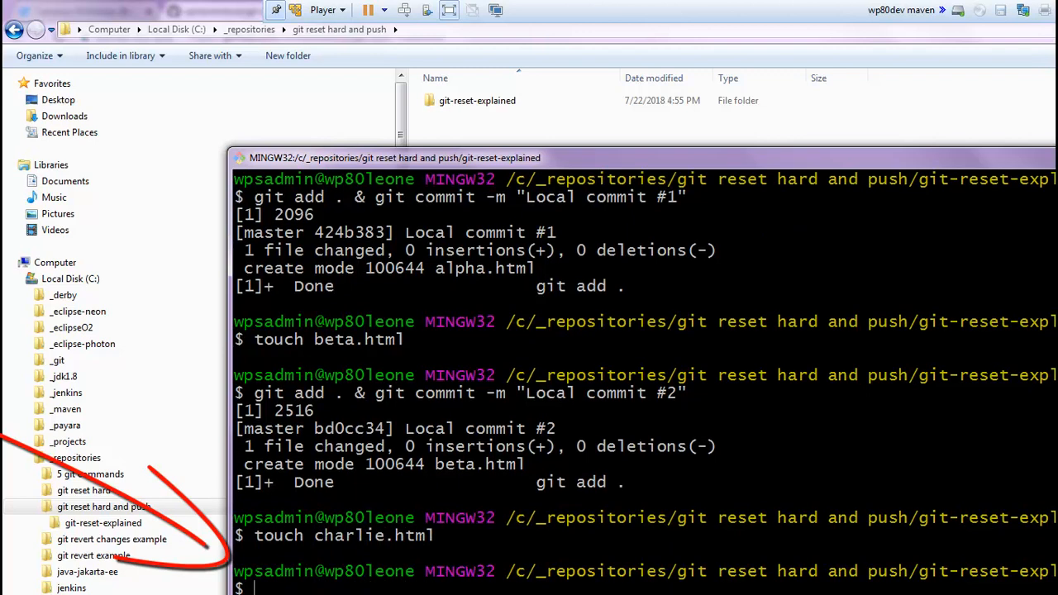
text(git add . & git commit -m "Local commit #3")
text(touch d.html)
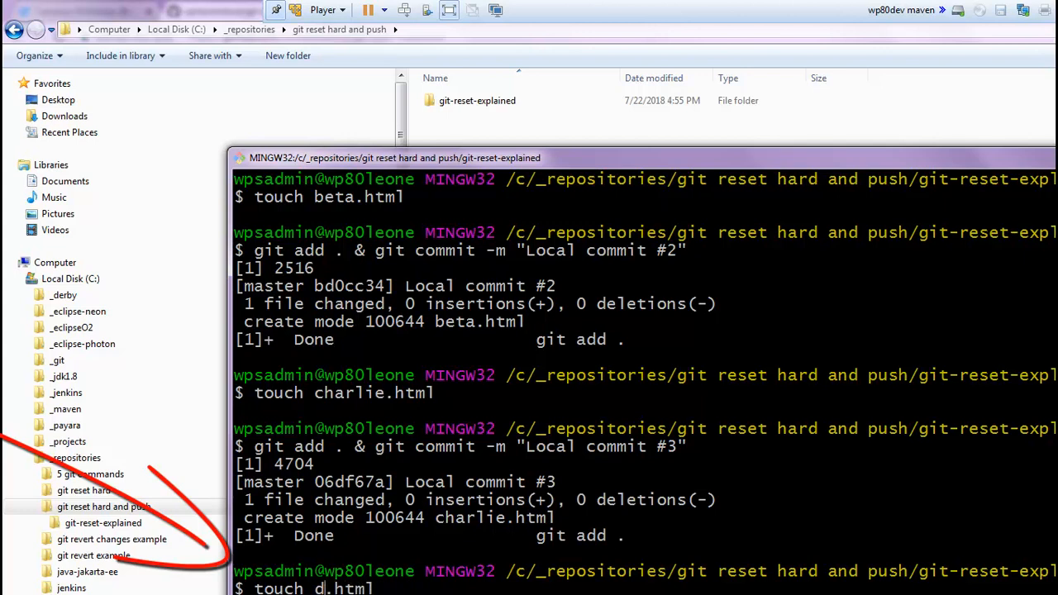
Create depeche.html and enid.html, and record "Local commit #4"
text(epeche)
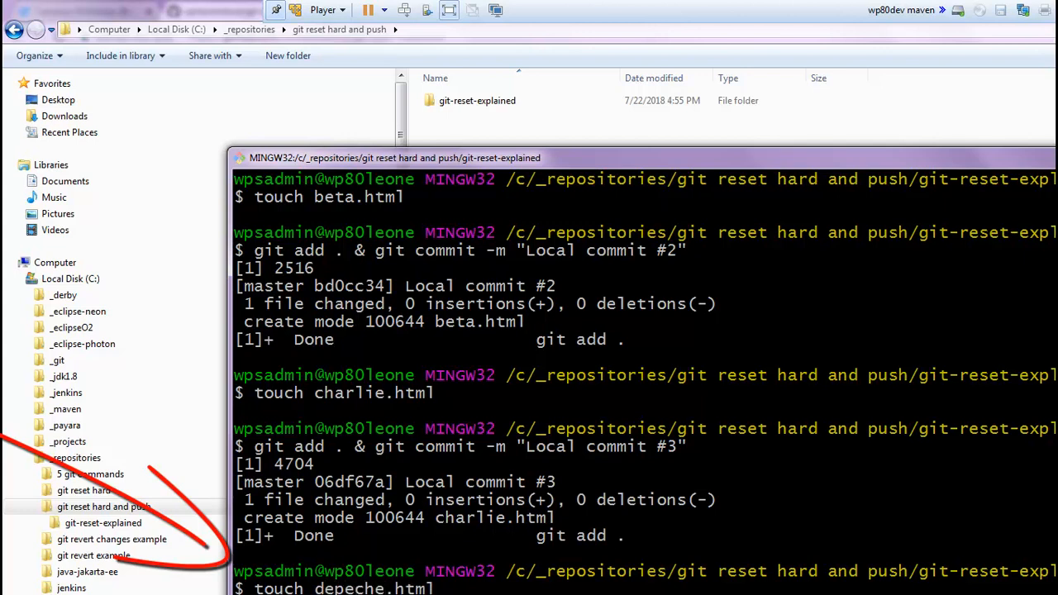
scroll(down, 3)
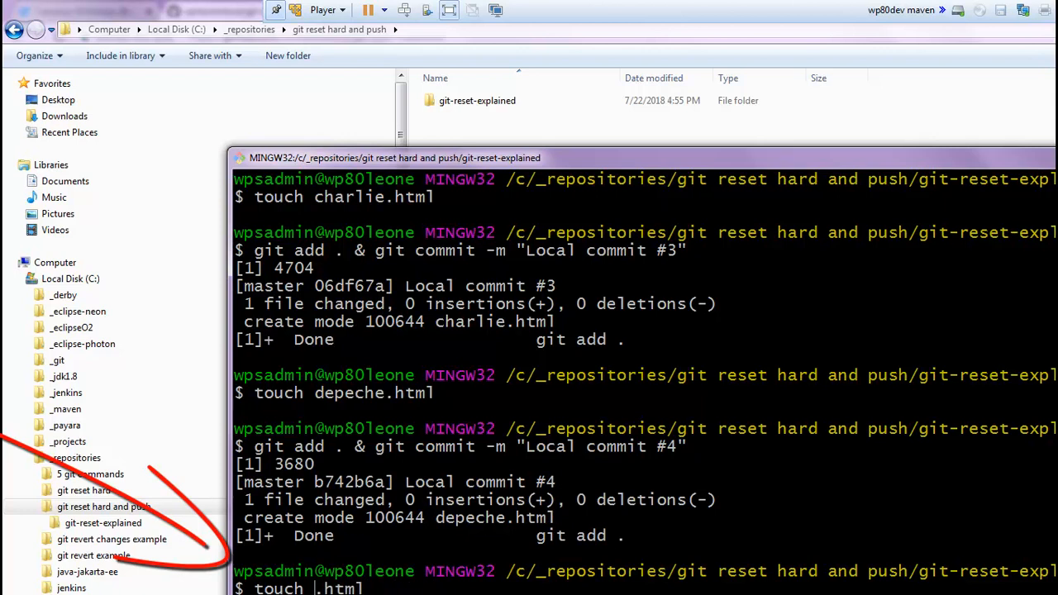
text(enid)
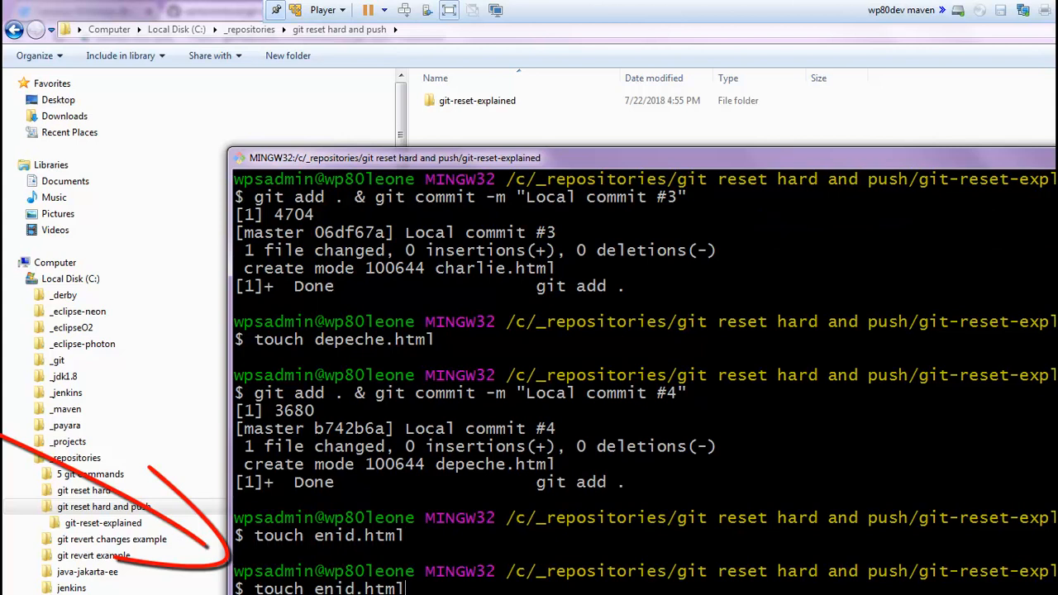
text(git add . & git commit -m "Local commit #4")
text(git reflog)
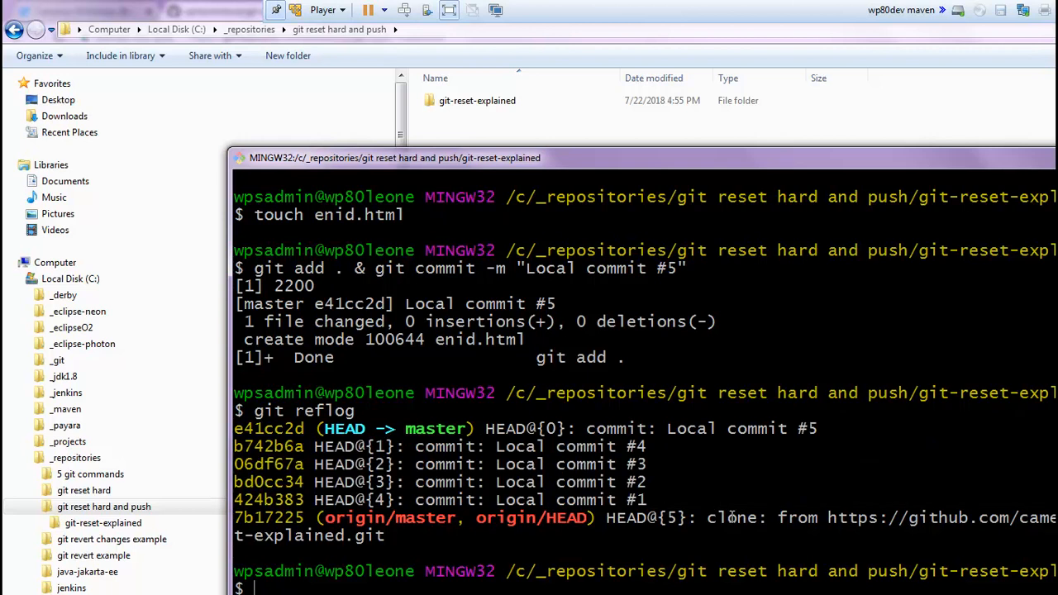
Compare the reflog's origin commit 7b17225 with GitHub's latest commit
double_click(267, 518)
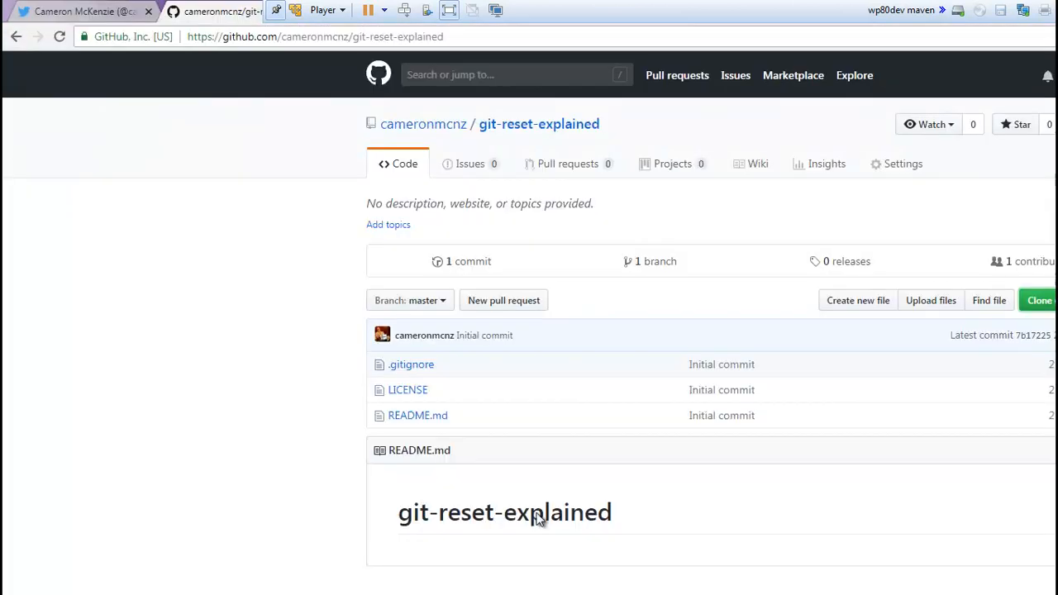
click(1032, 335)
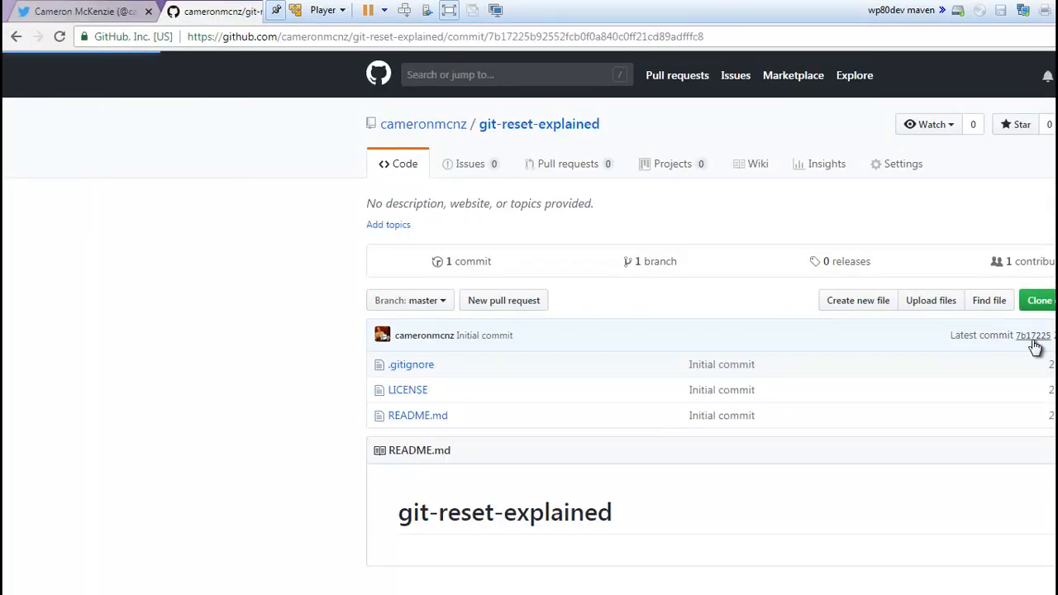
click(1032, 334)
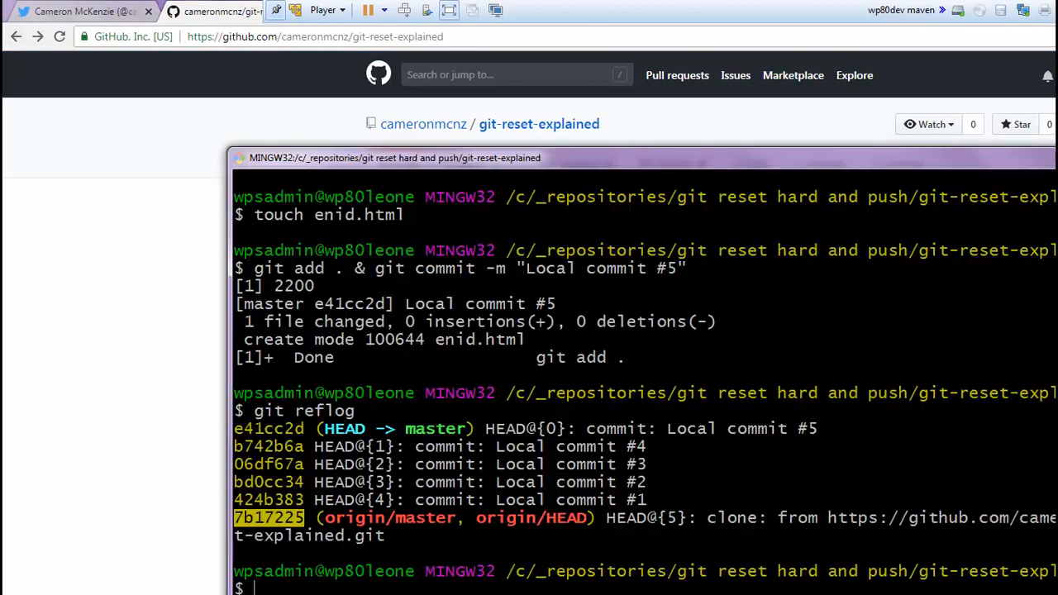
mouse_move(738, 474)
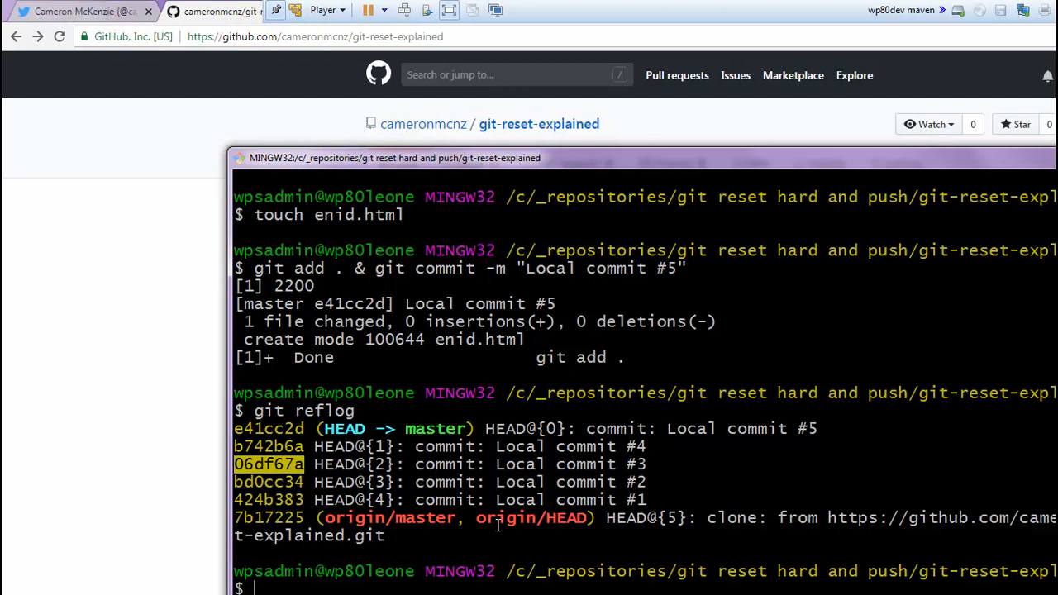
Run git reset --hard 06df67a to return HEAD to Local commit #3
text(git)
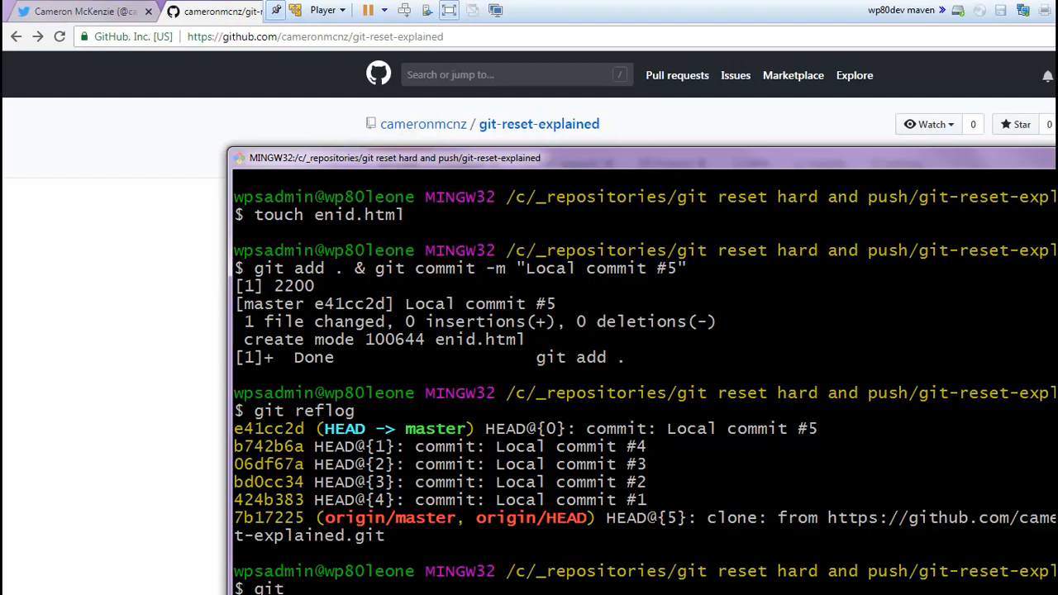
text(reset)
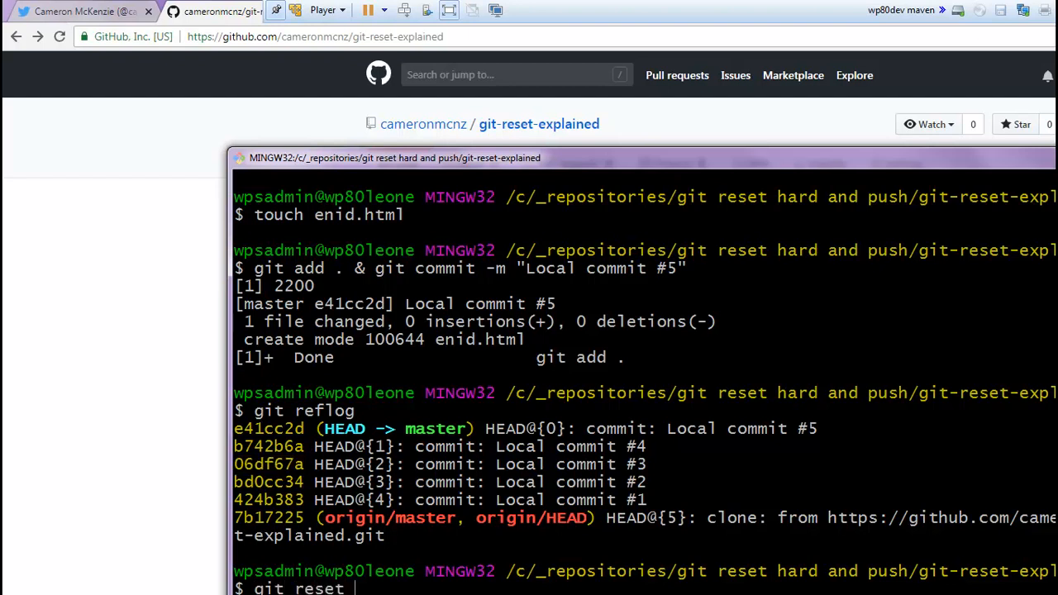
text(--hard)
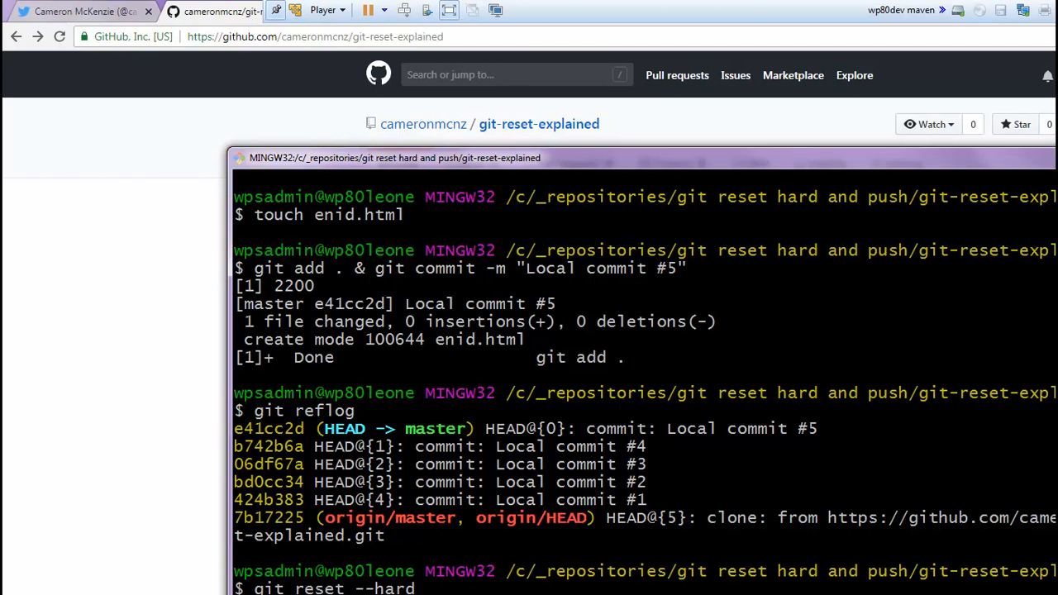
text(06df67)
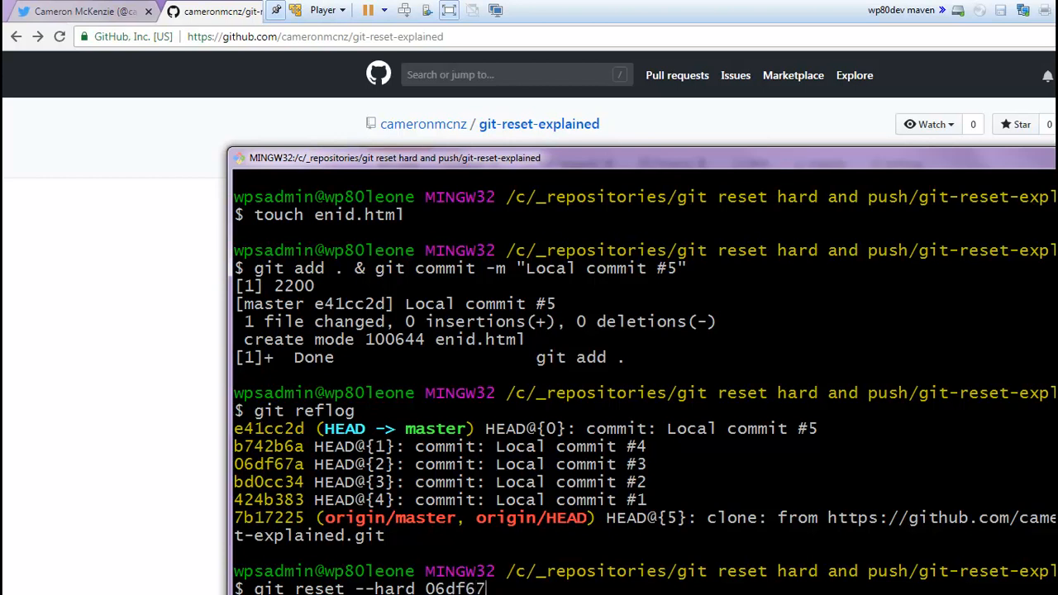
text(a)
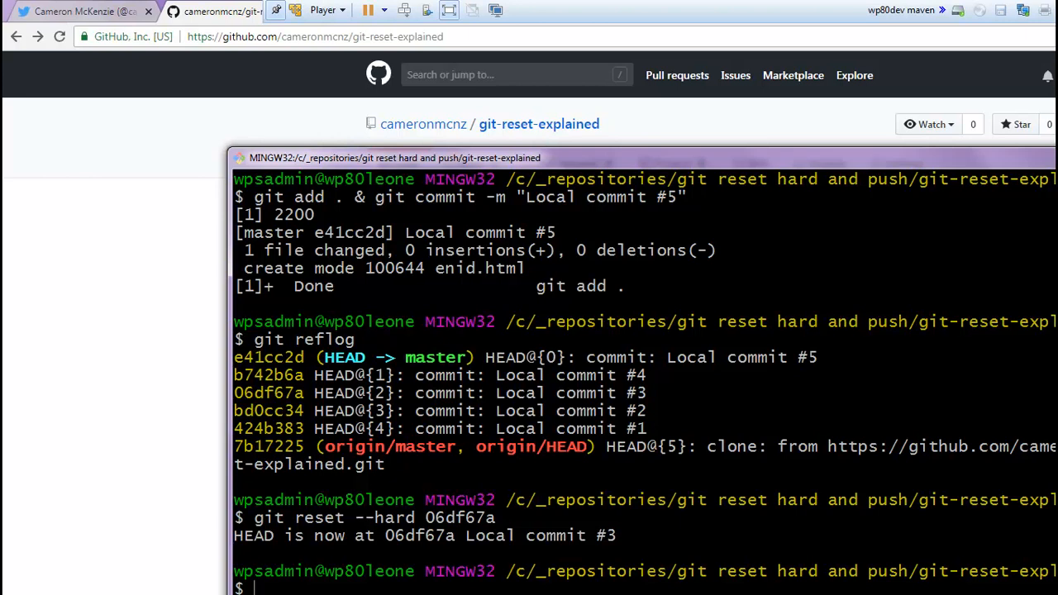
Run git reflog to view the history after the hard reset
text(git rel)
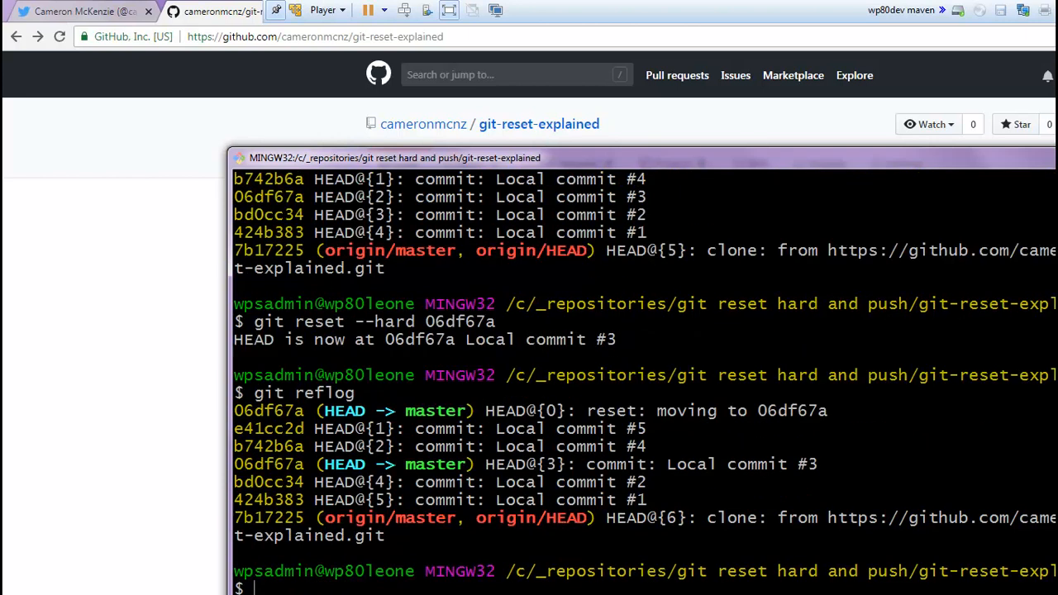
mouse_move(571, 471)
text(ls)
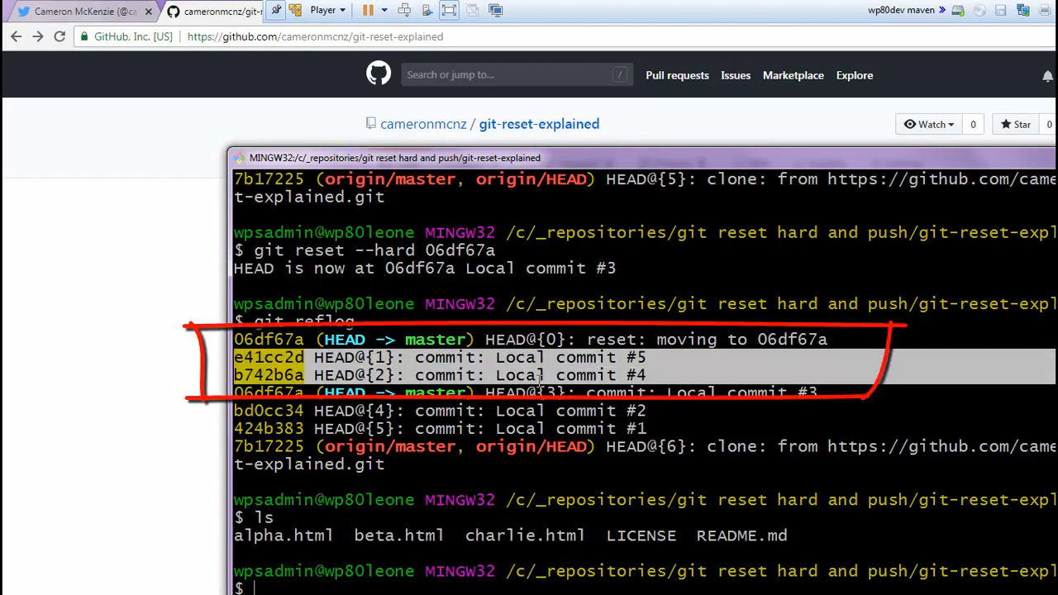
mouse_move(730, 424)
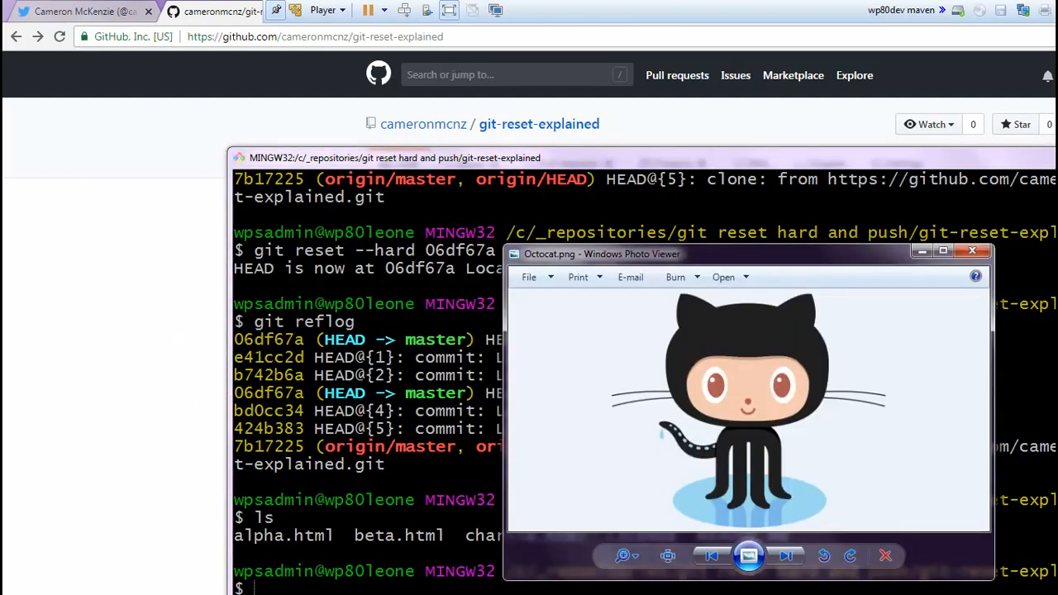
click(972, 251)
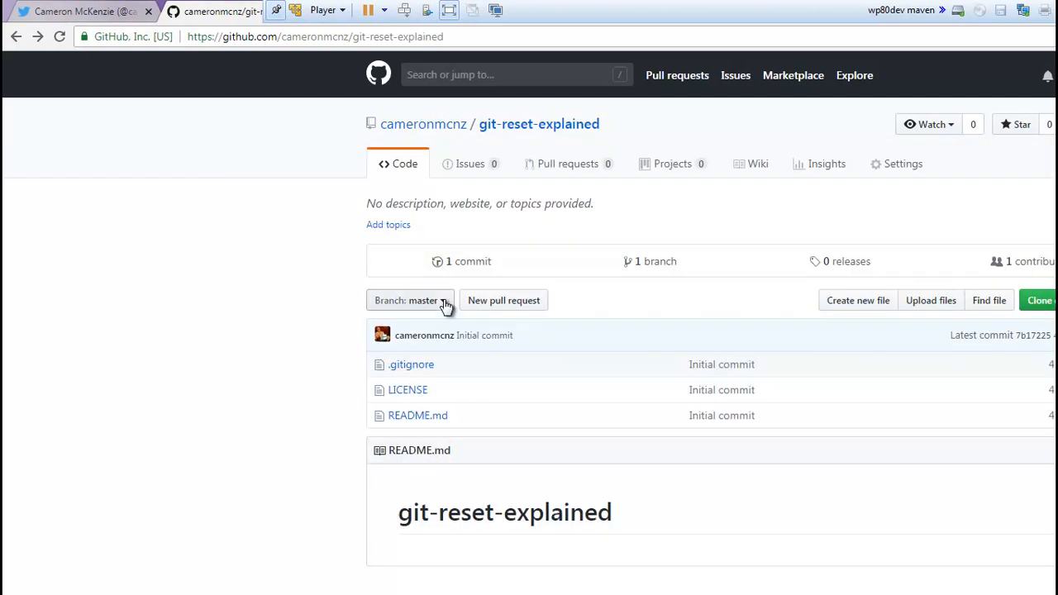
mouse_move(471, 266)
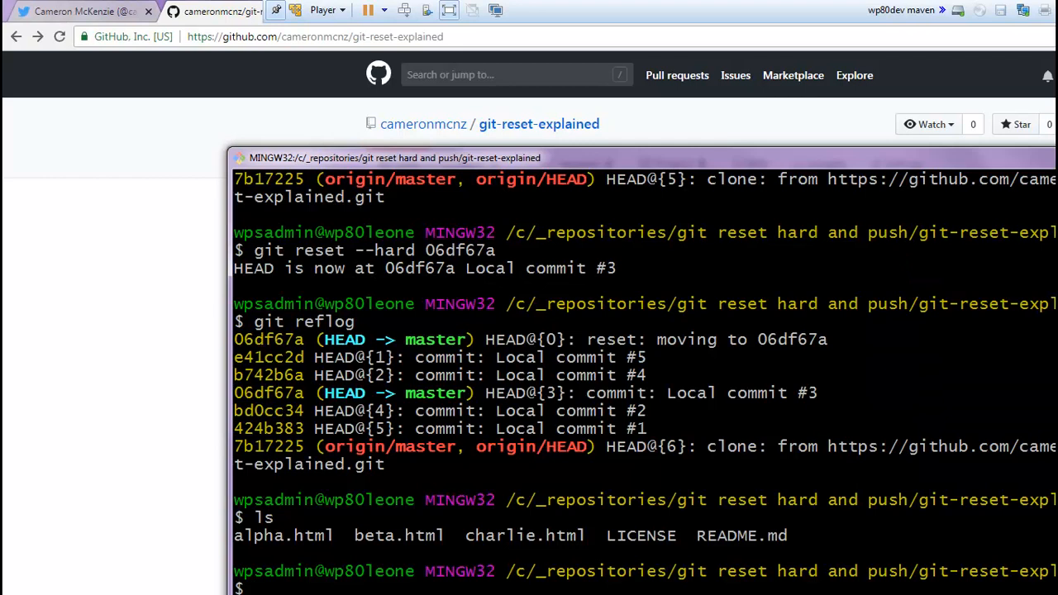
mouse_move(605, 163)
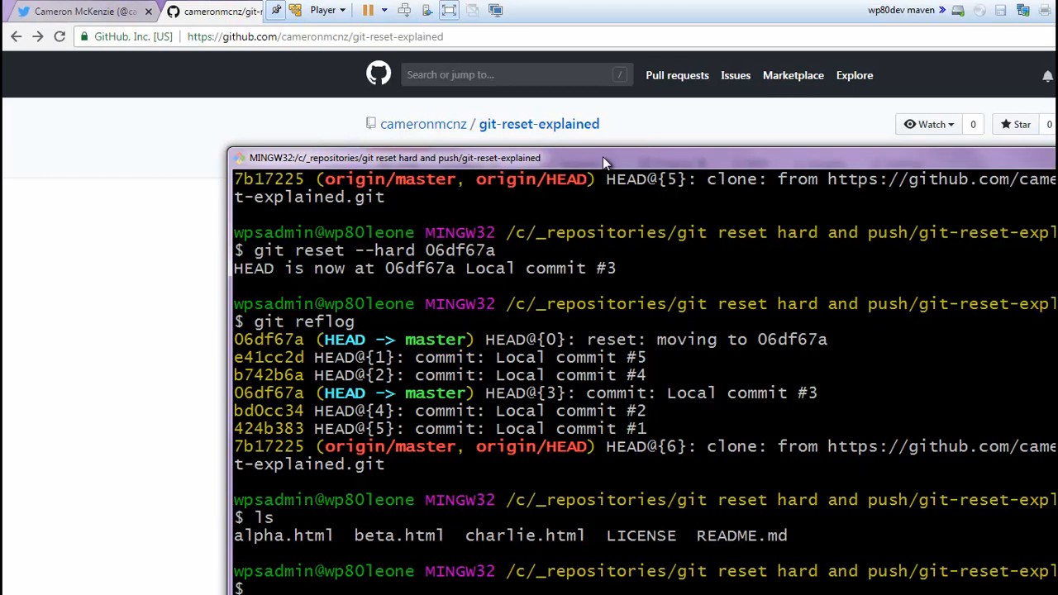
Run git push origin, authenticating as cameronmcnz
drag(604, 157, 566, 241)
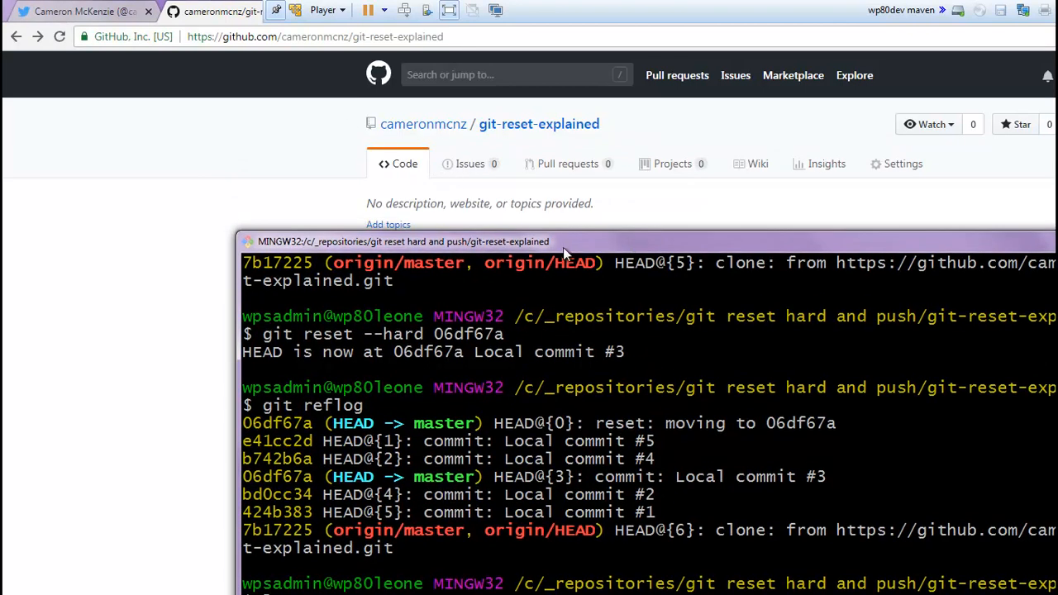
drag(404, 241, 403, 317)
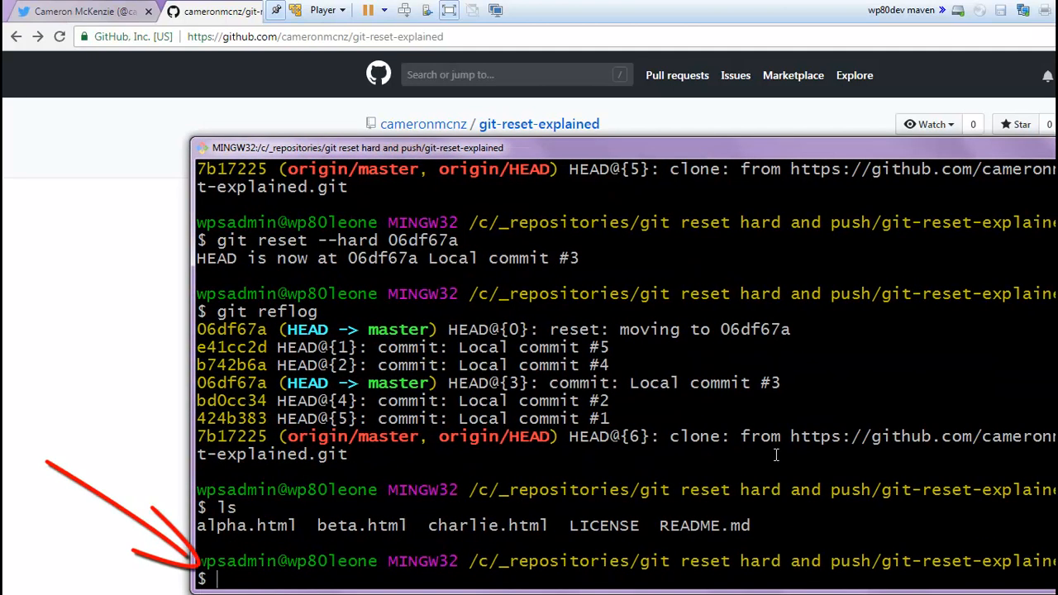
text(git)
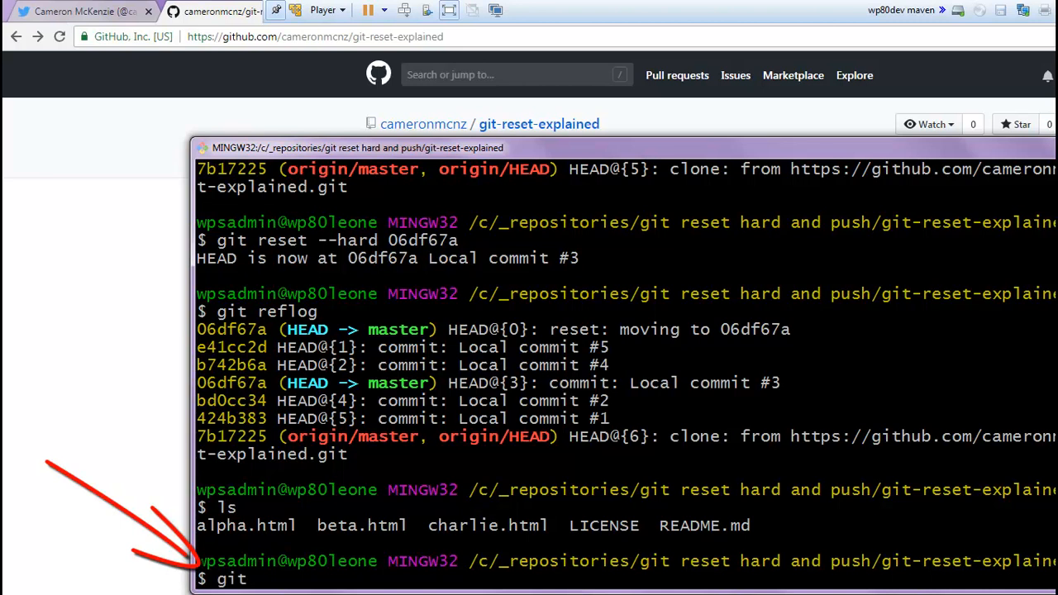
text(push origin)
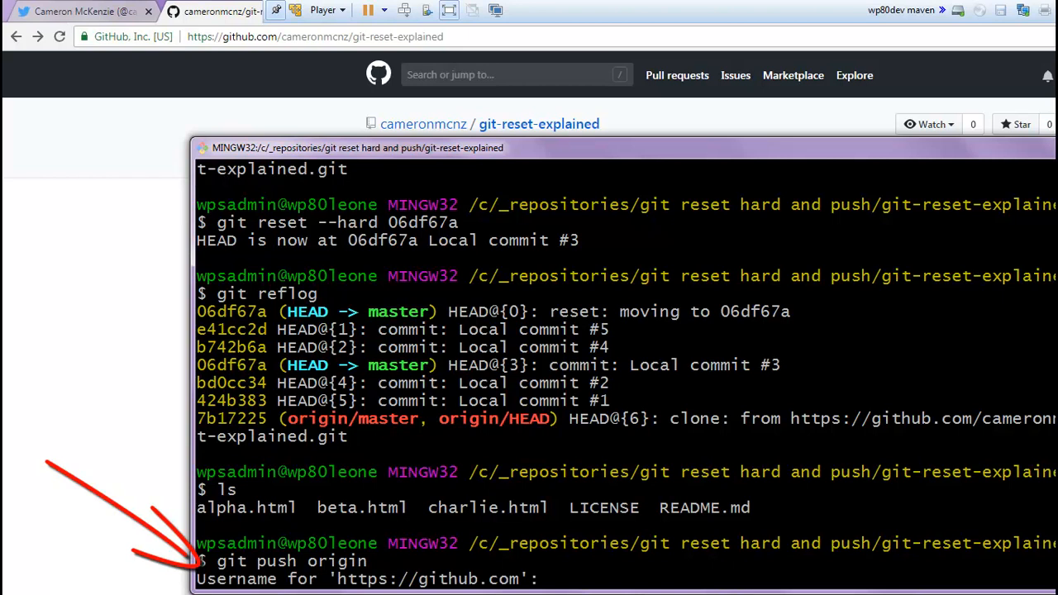
text(cameronmcnz)
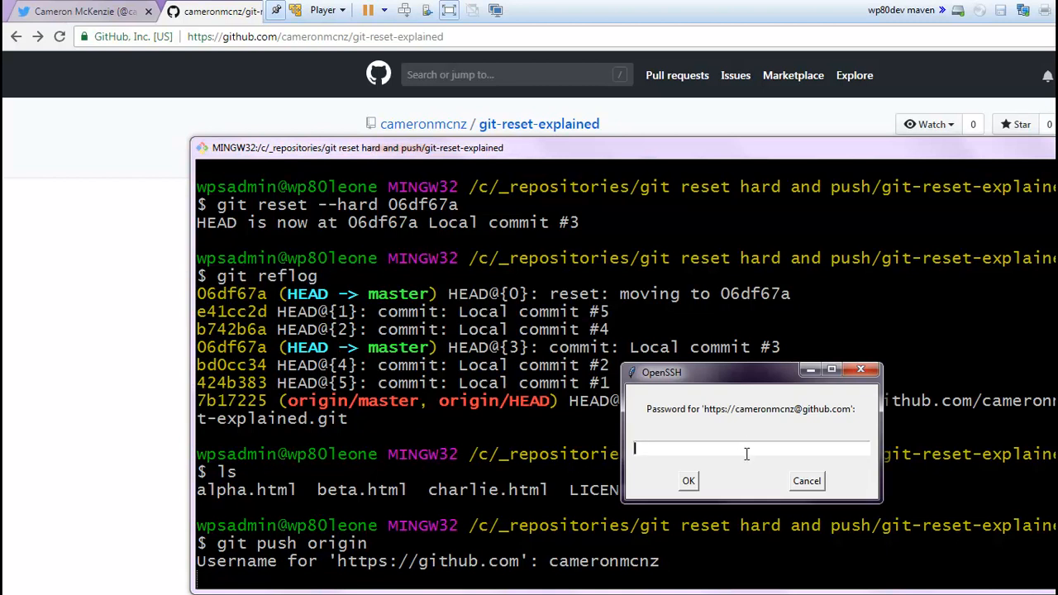
text(***)
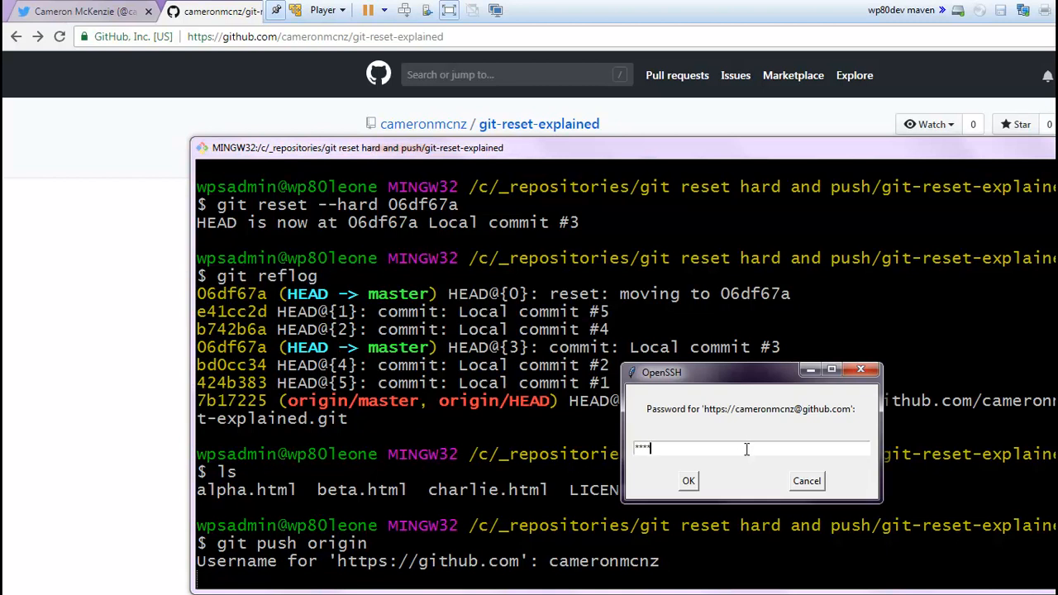
click(688, 481)
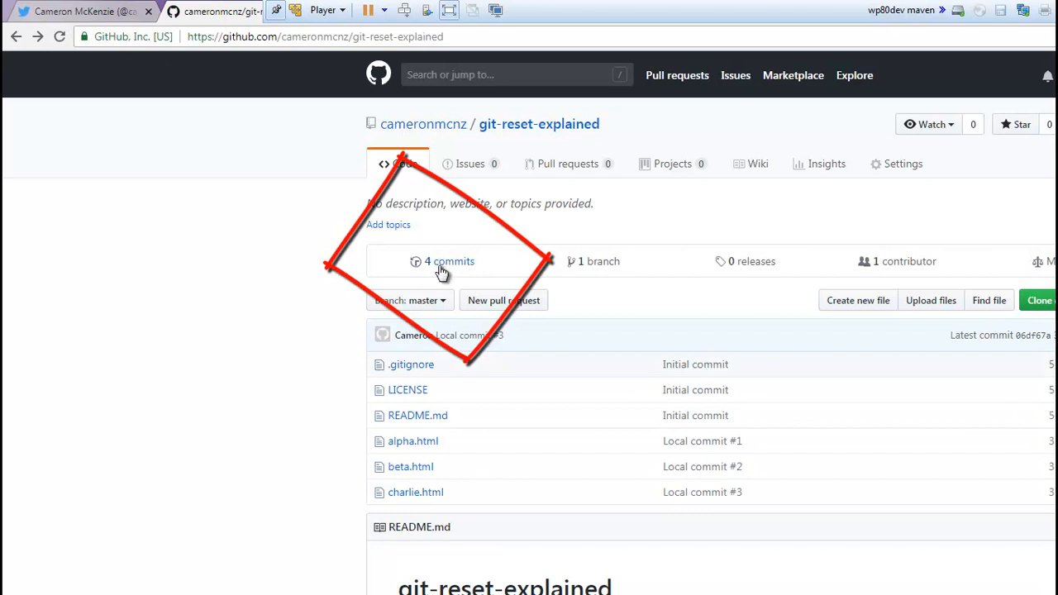
View master's four GitHub commits (Local #1–#3, initial) and start git reflog in Git Bash
click(449, 261)
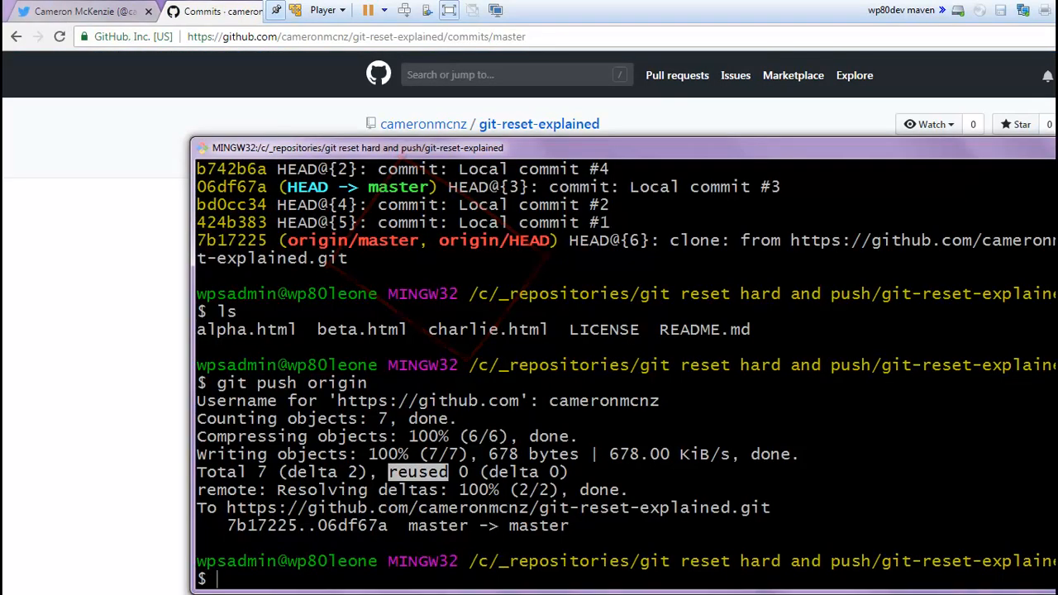
text(git reflog)
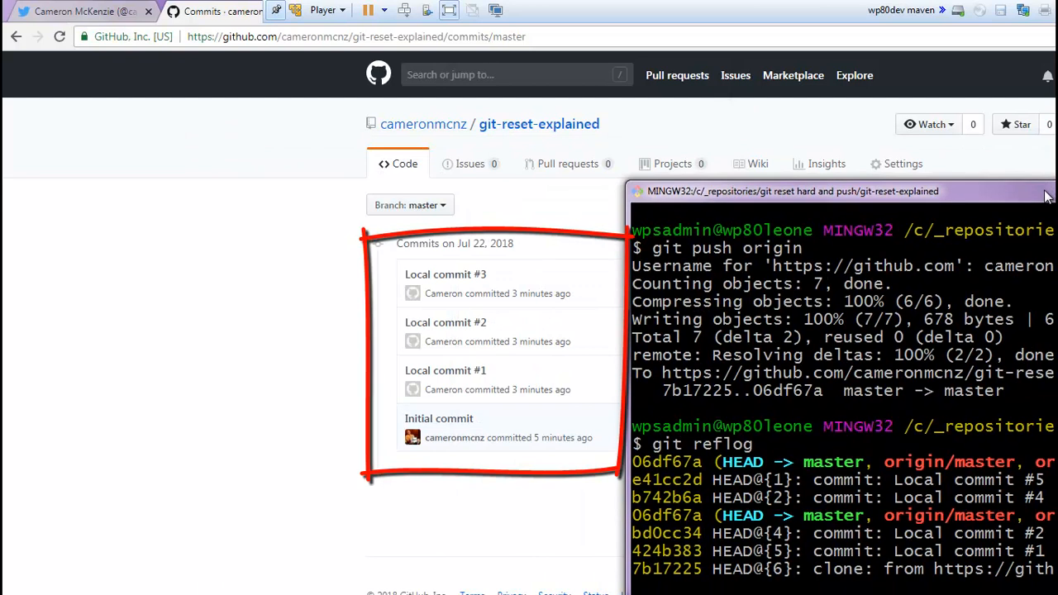
mouse_move(445, 409)
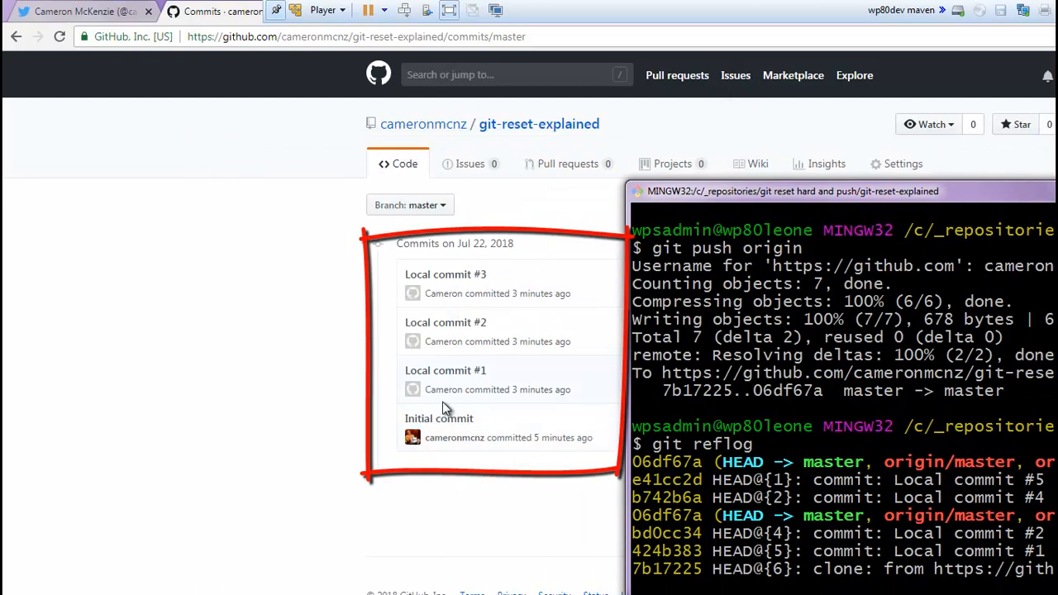
mouse_move(439, 419)
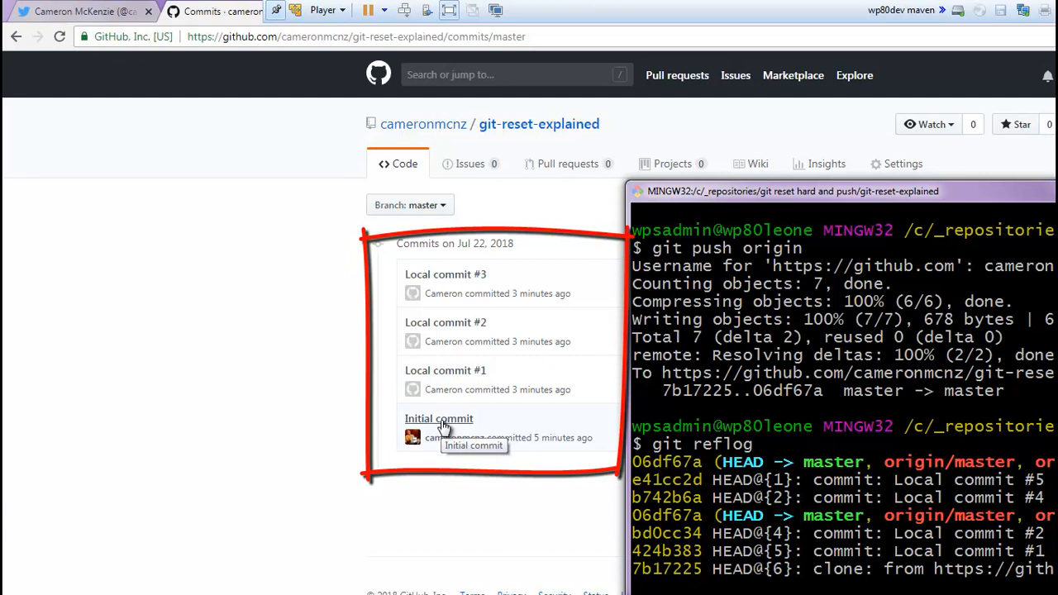
mouse_move(440, 375)
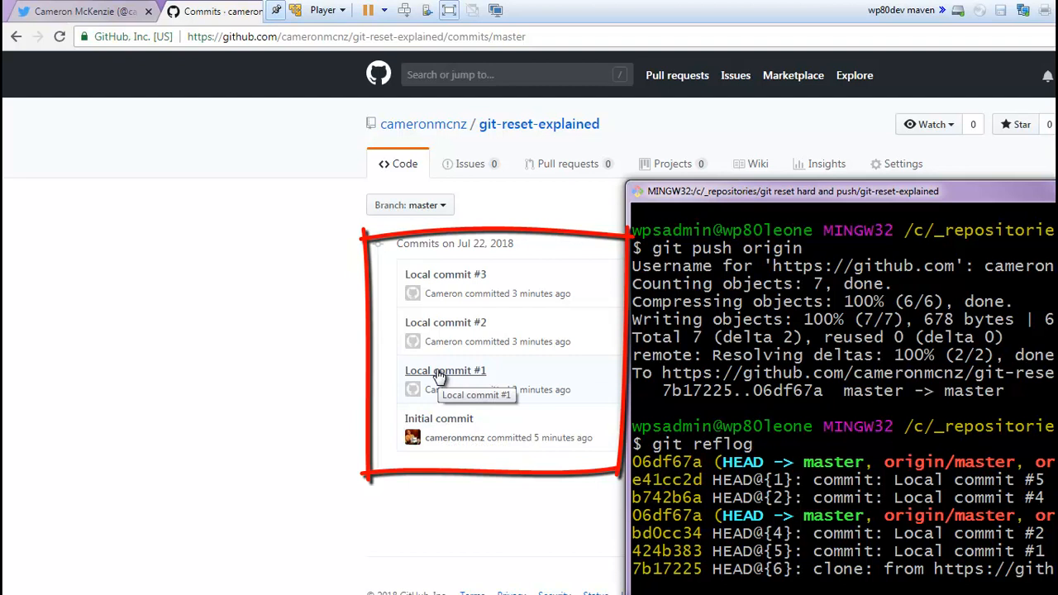
mouse_move(444, 274)
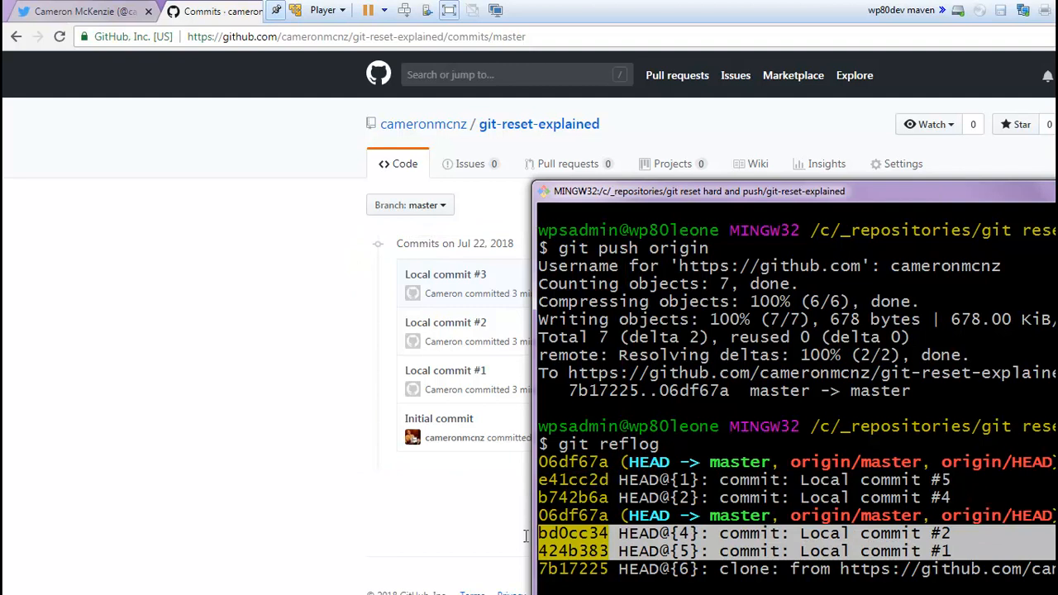
mouse_move(997, 200)
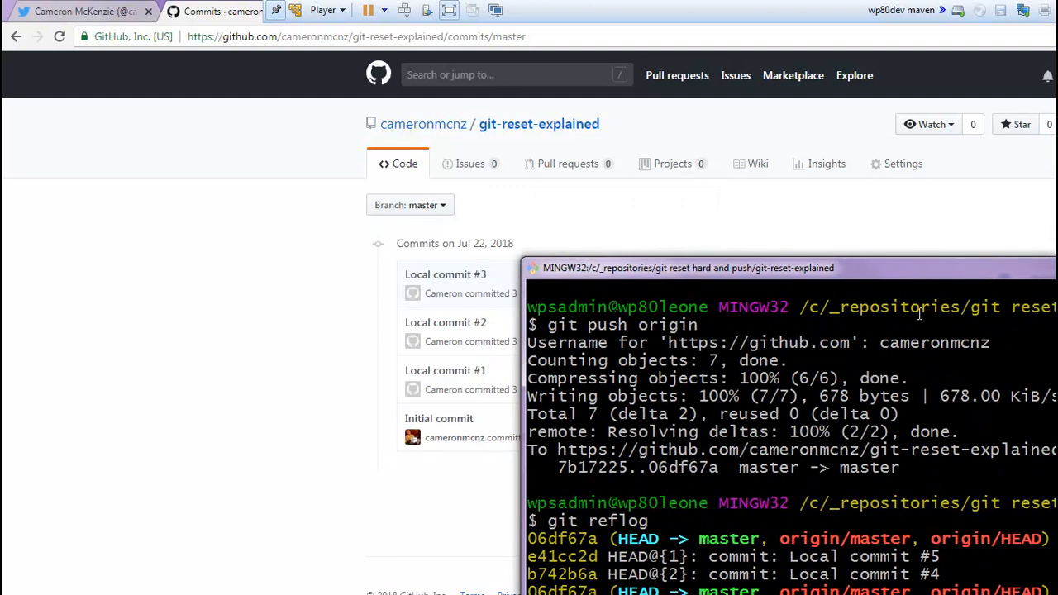
mouse_move(1004, 545)
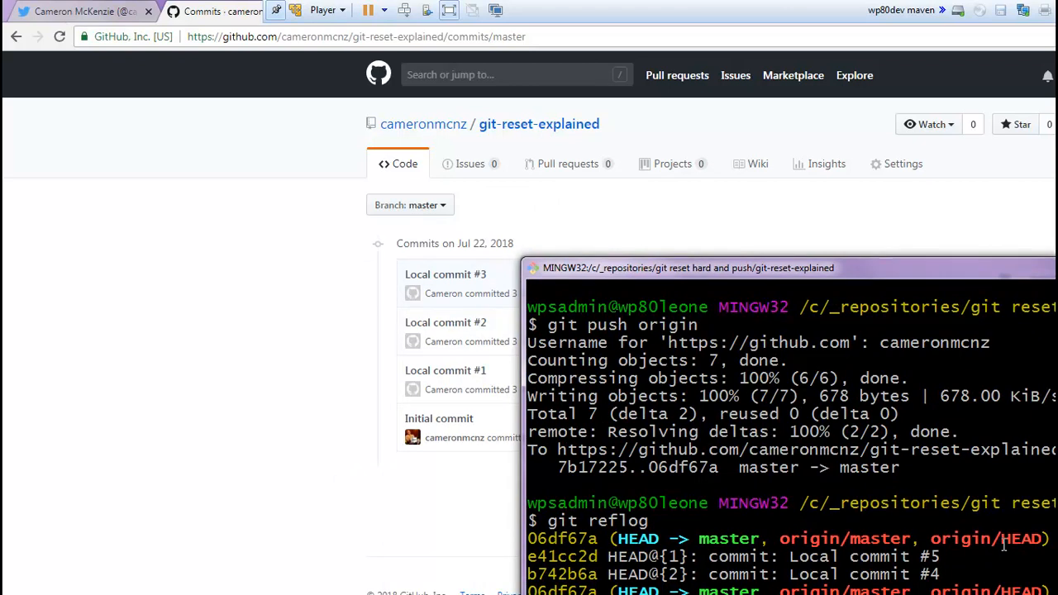